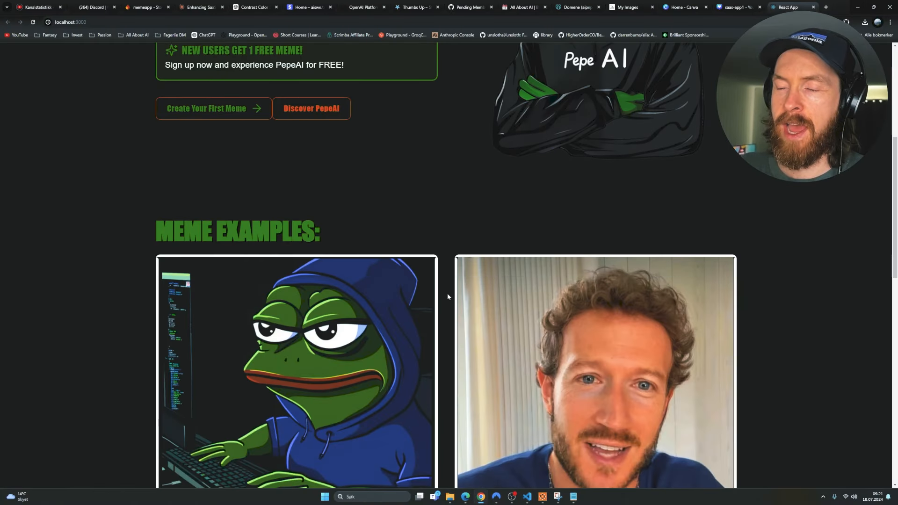
Upload the sad Pepe image, generate a captioned meme, then regenerate its caption.
scroll(down, 3)
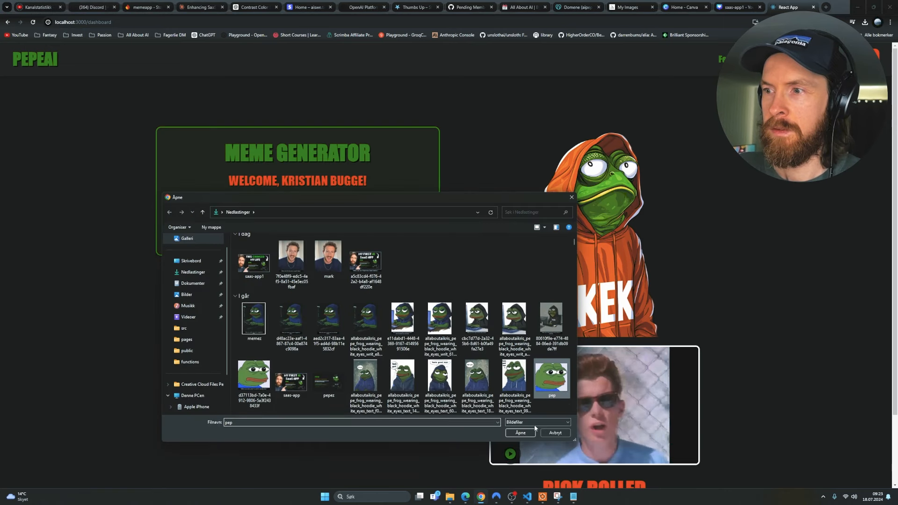
click(520, 432)
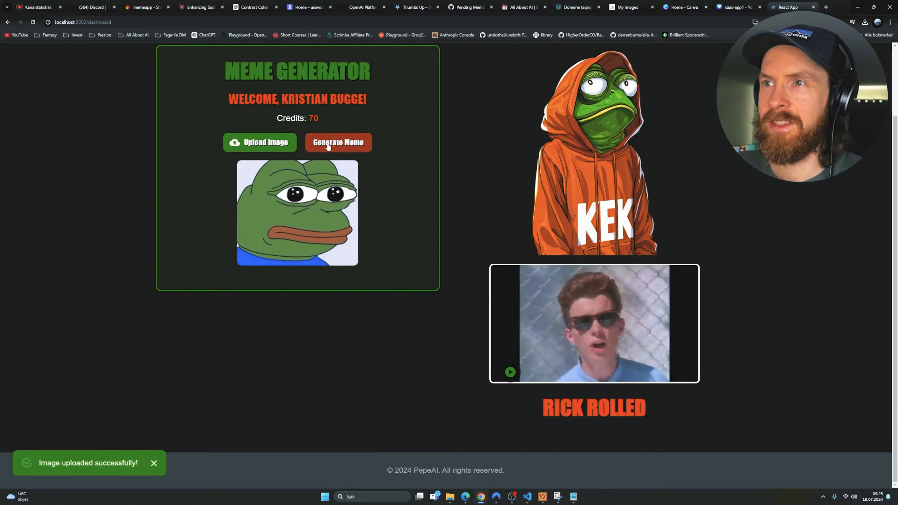
click(338, 142)
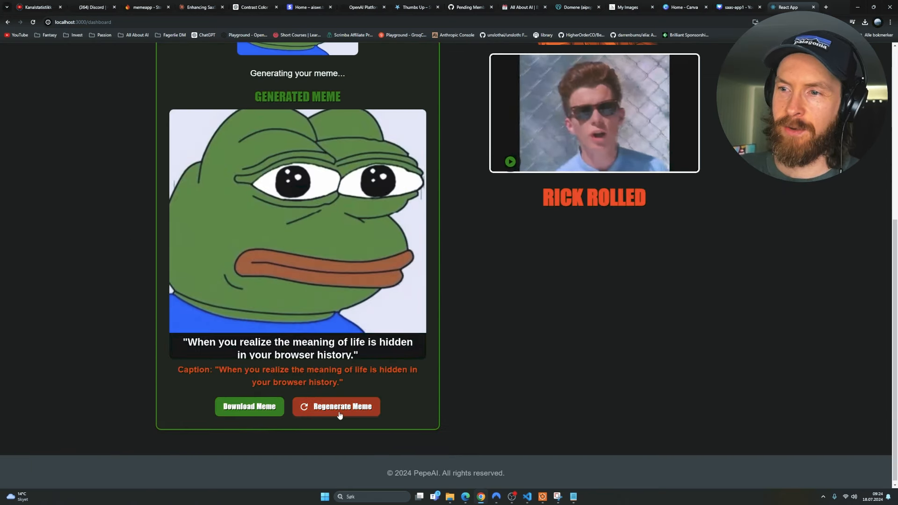
click(337, 405)
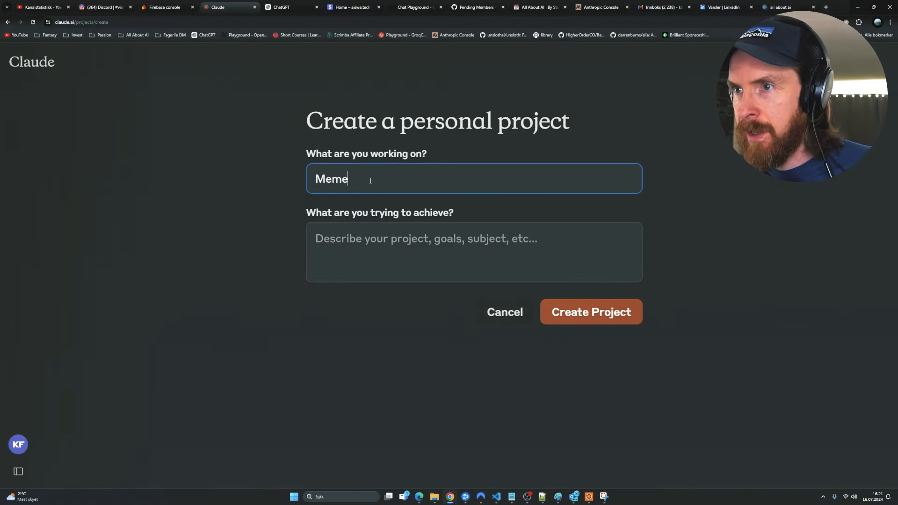
Name the new project 'Meme App' and create it.
text(App)
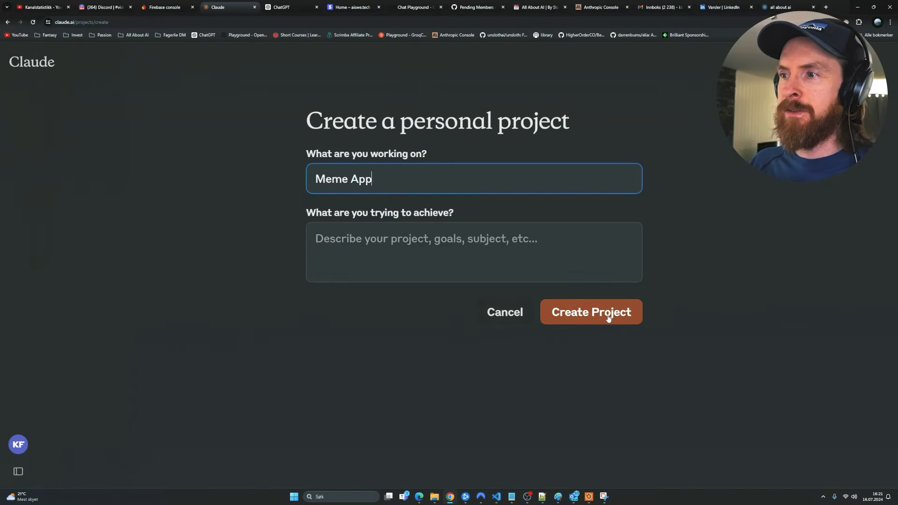
click(590, 312)
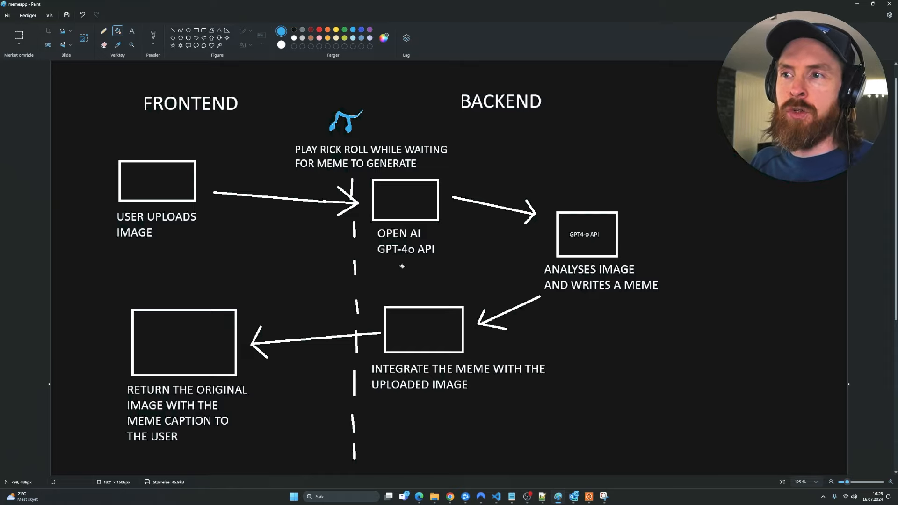
mouse_move(651, 311)
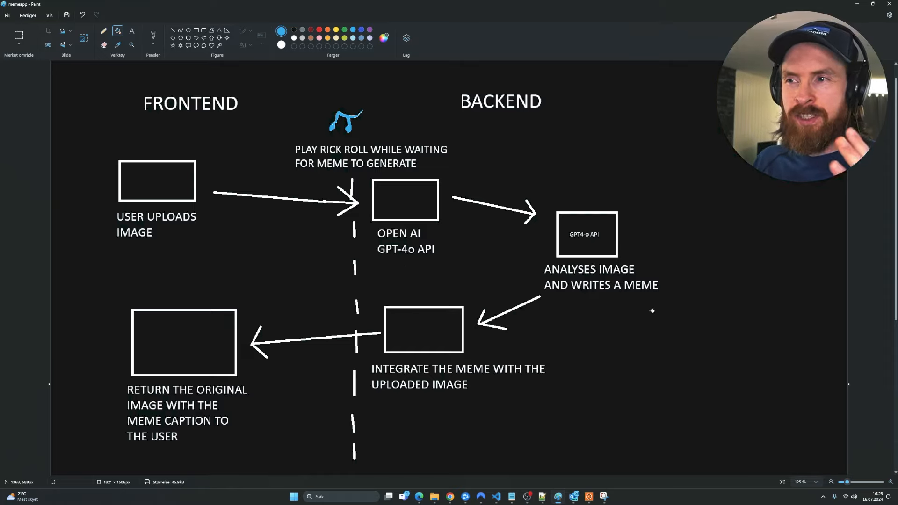
click(176, 7)
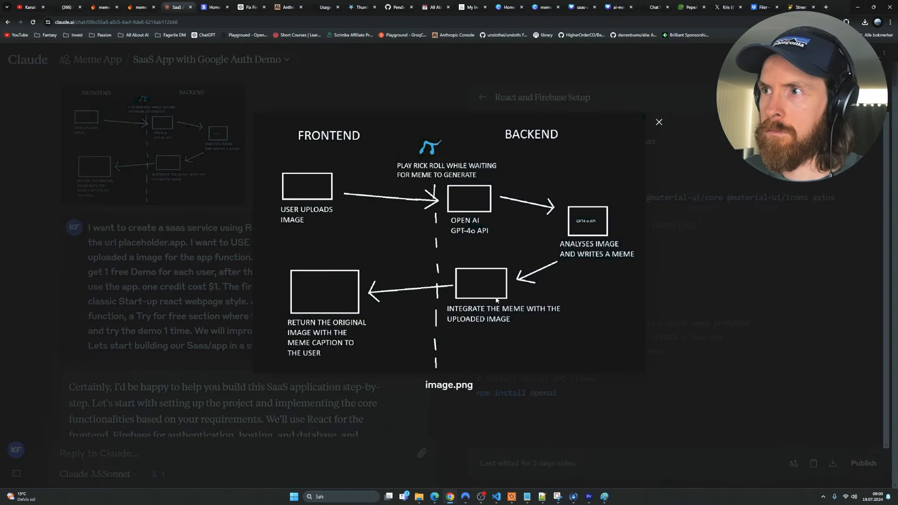
mouse_move(424, 154)
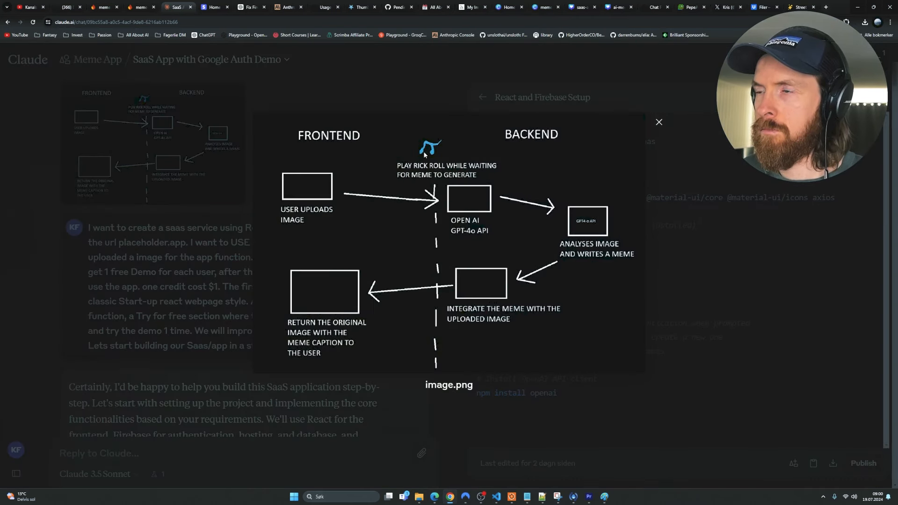
mouse_move(411, 236)
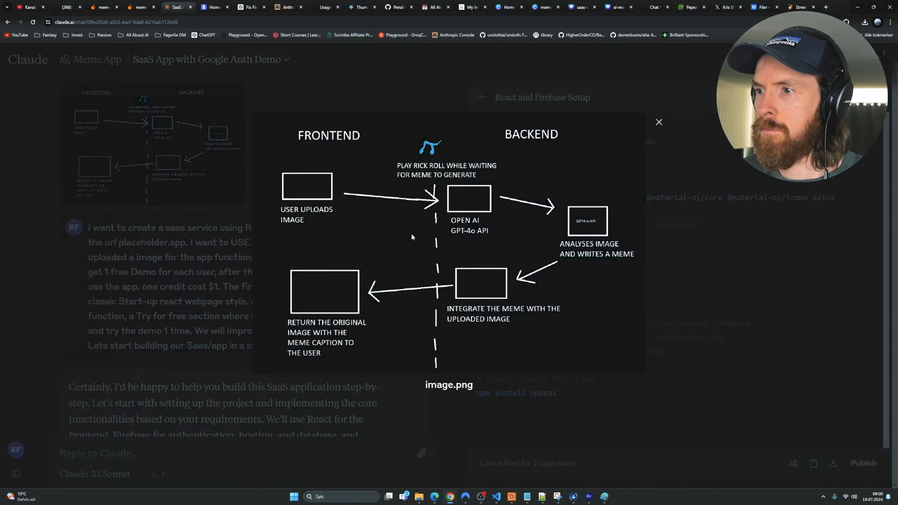
click(658, 122)
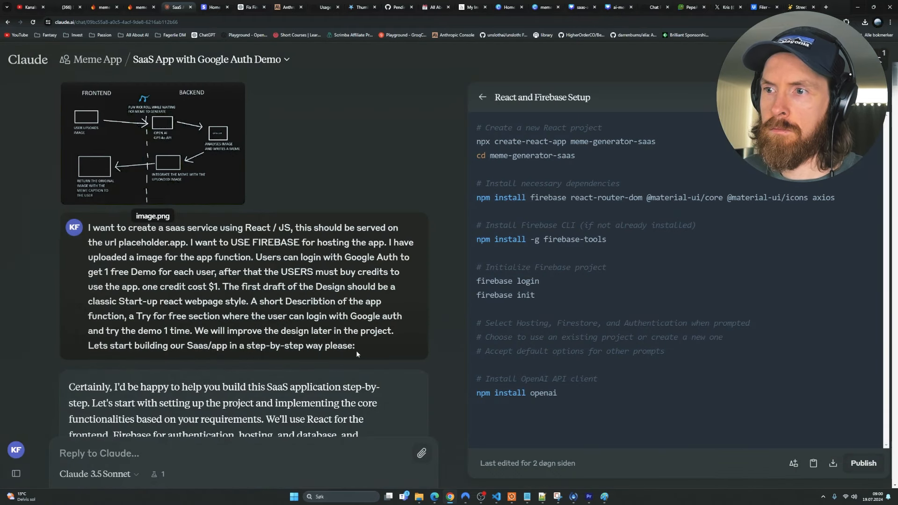
drag(89, 227, 355, 345)
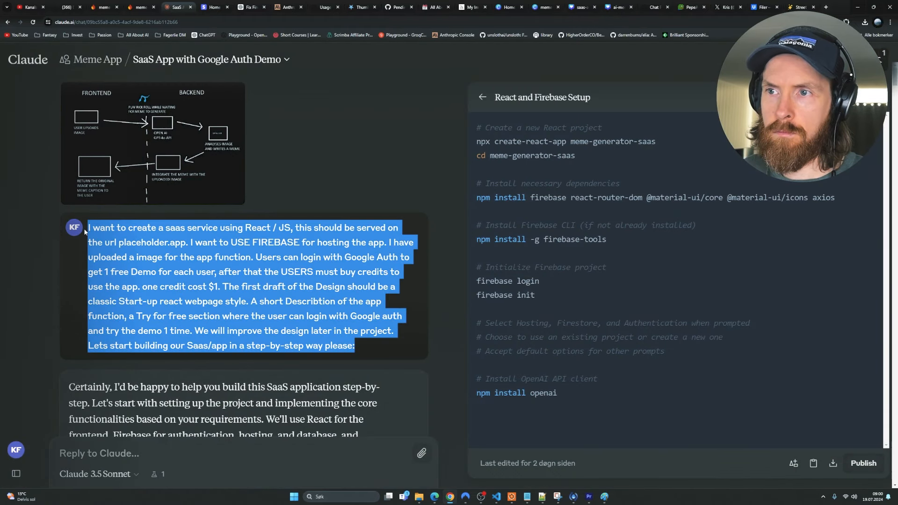
click(477, 127)
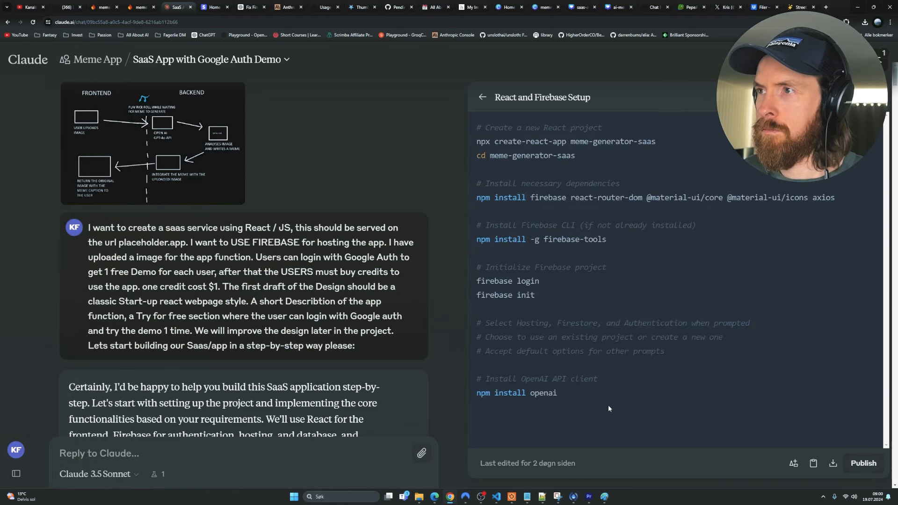
mouse_move(396, 148)
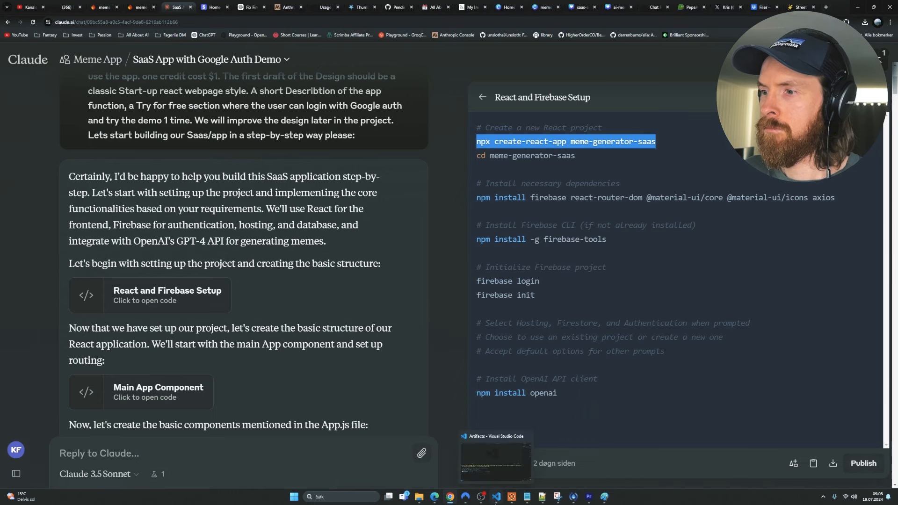
click(495, 458)
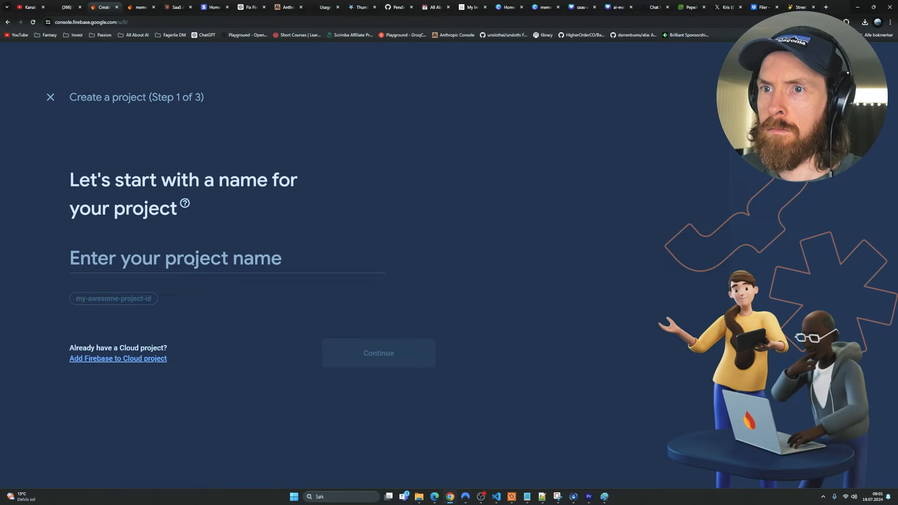
Enter 'memeapp' as a project name, leave the wizard, and open the existing memeapp project.
text(memeappz)
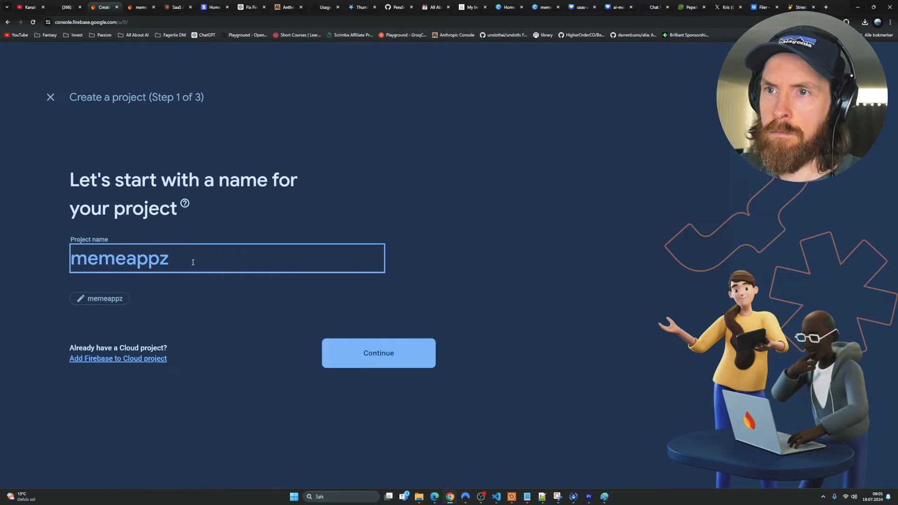
click(377, 353)
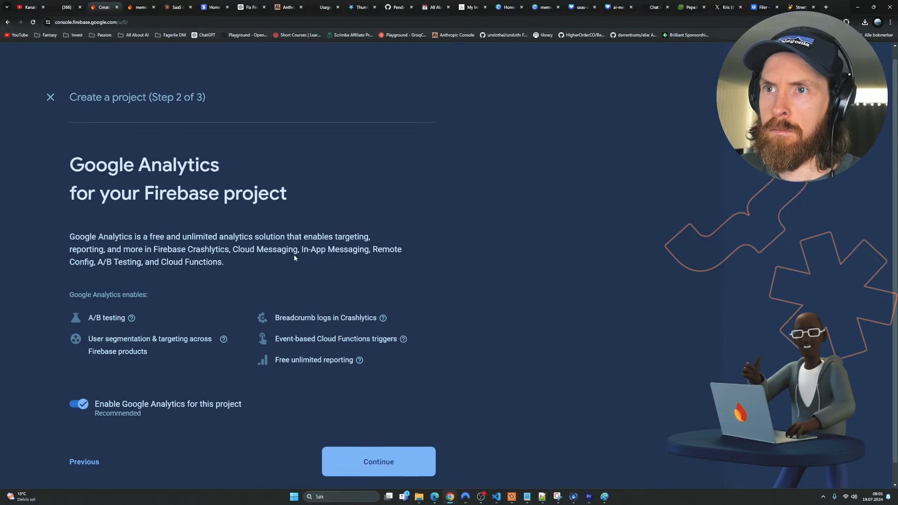
click(50, 97)
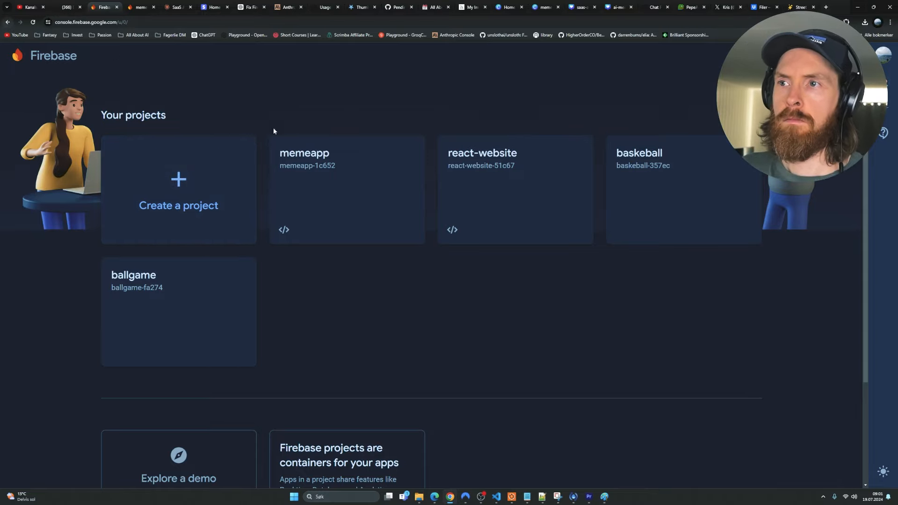
click(304, 161)
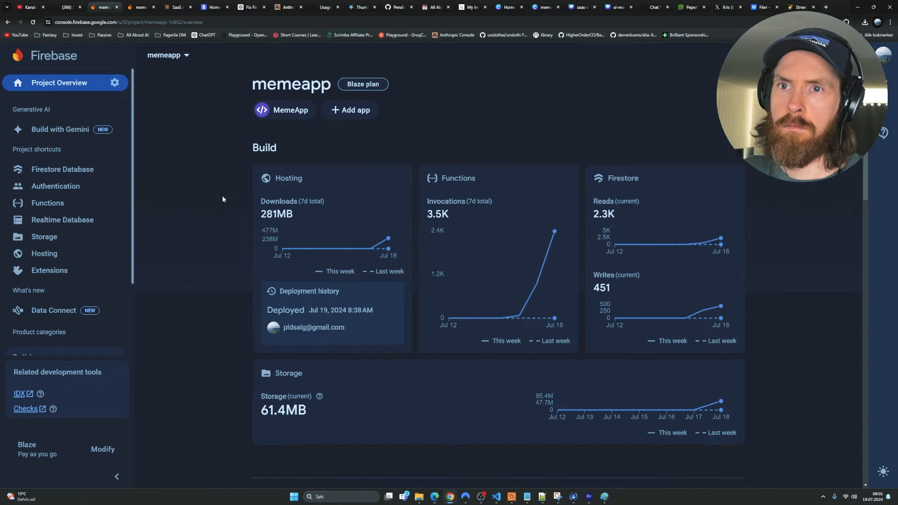
mouse_move(77, 253)
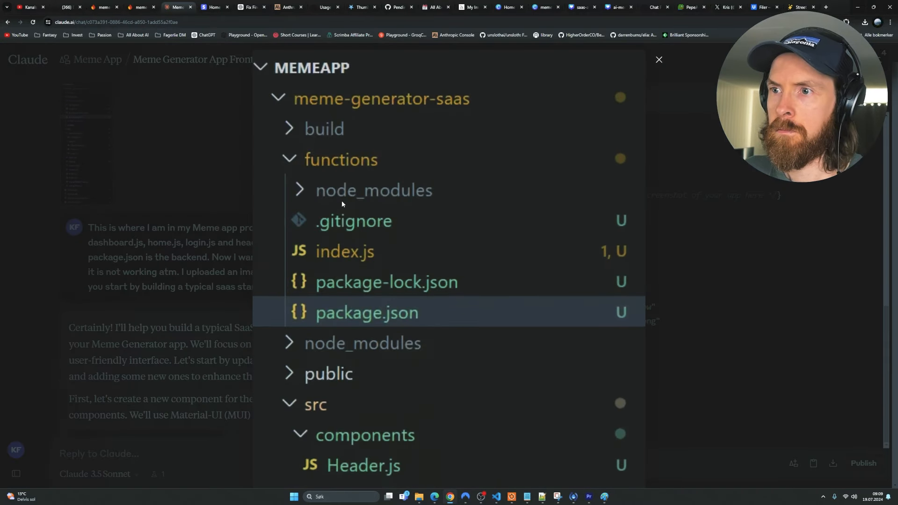
click(657, 59)
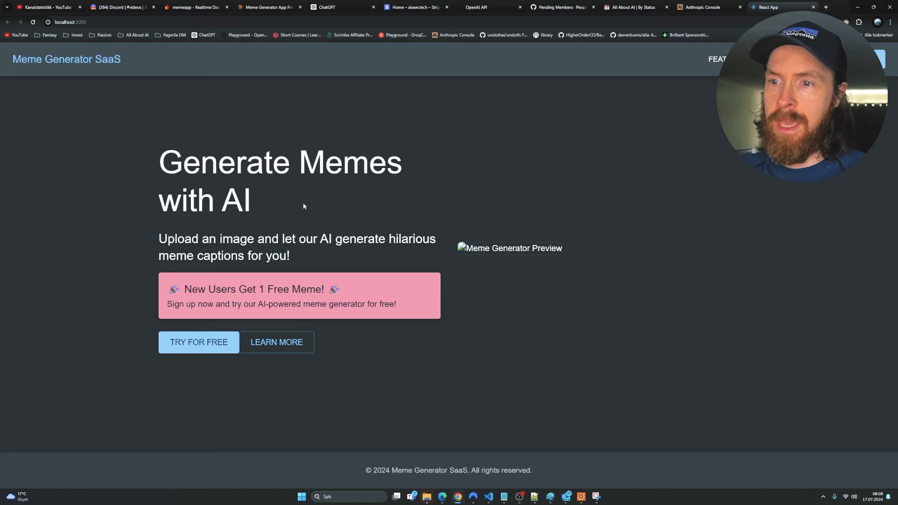
Sign in with Google, go to the Dashboard, and start an image upload.
click(198, 342)
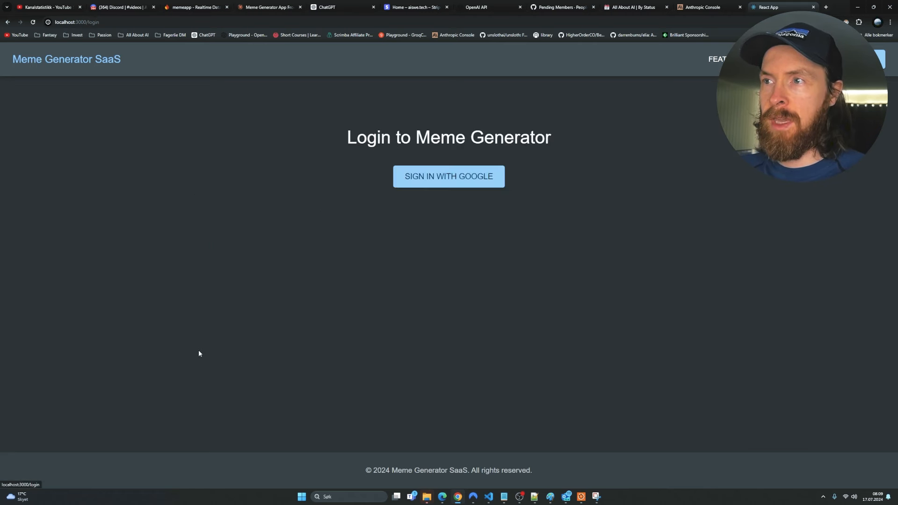
click(448, 175)
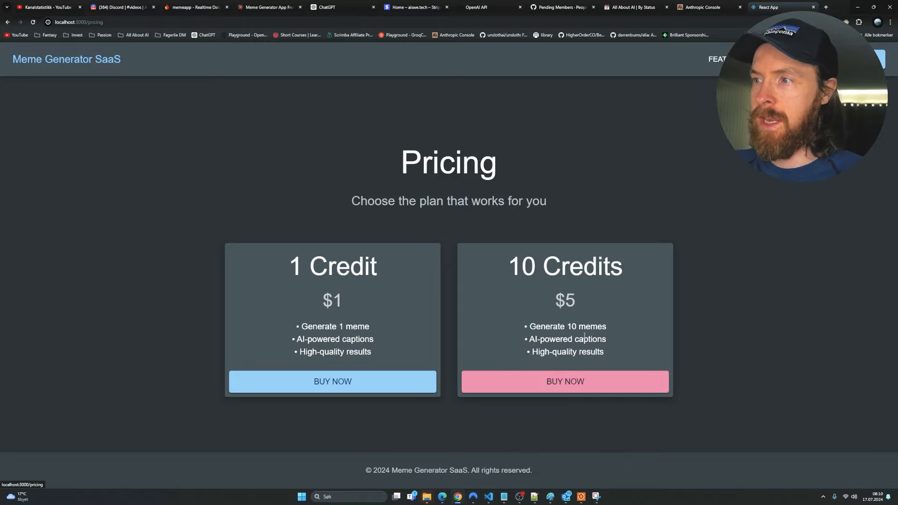
click(716, 59)
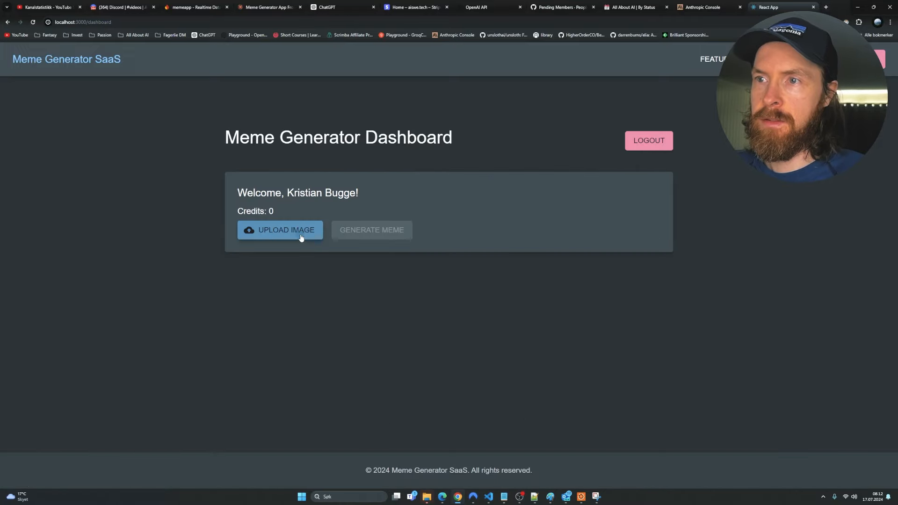
click(280, 230)
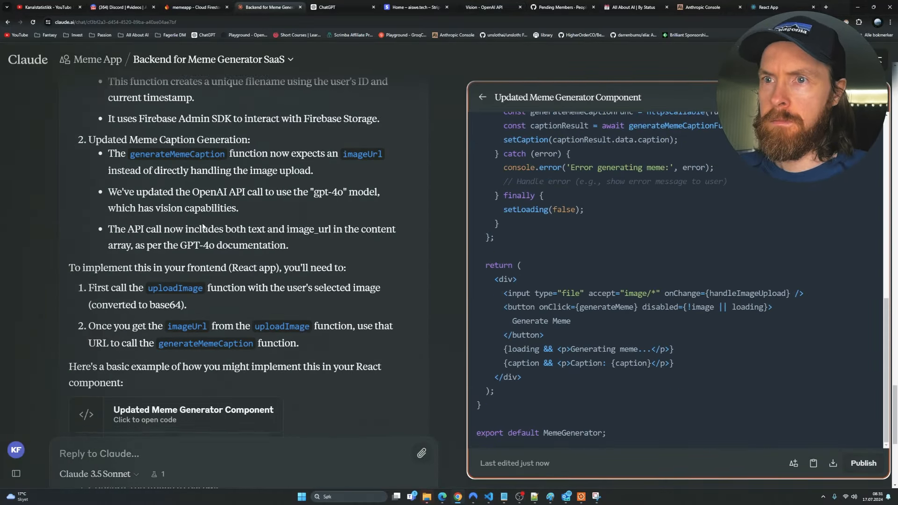
click(770, 8)
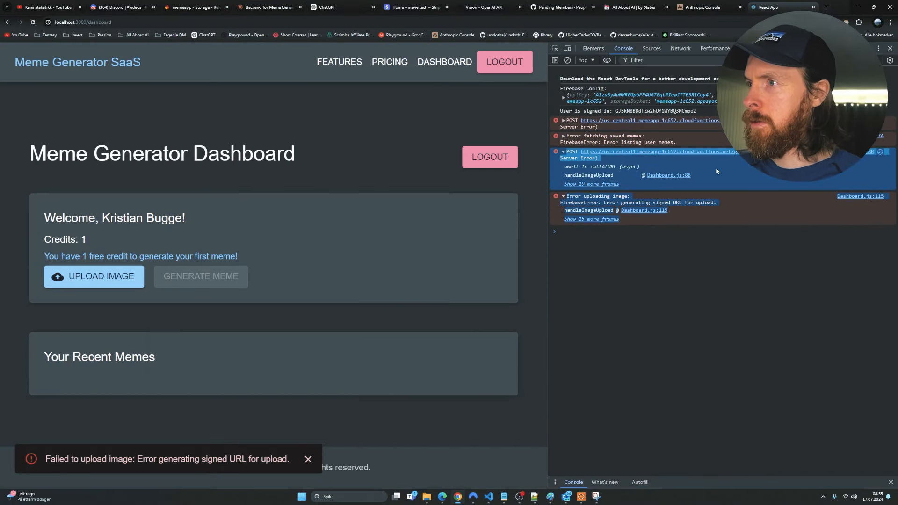
Try uploading the red and blue pill image and check the Claude backend conversation.
click(93, 276)
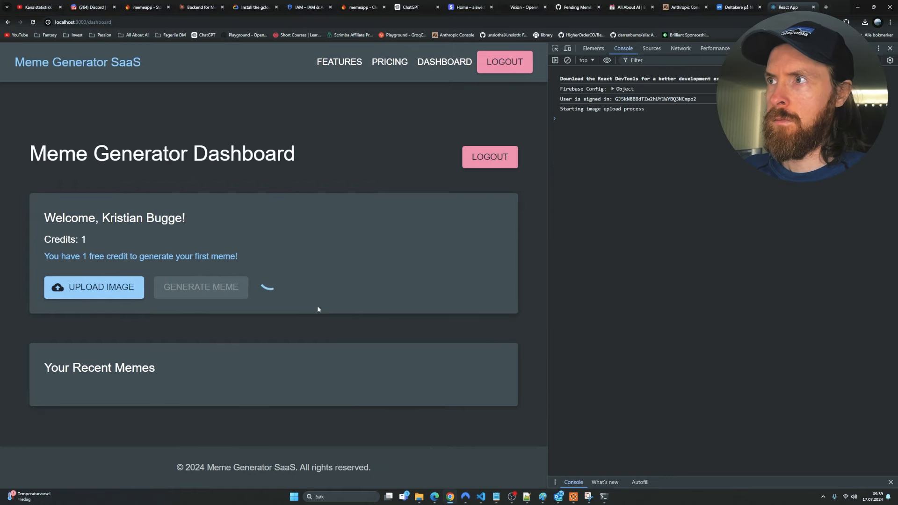
click(93, 287)
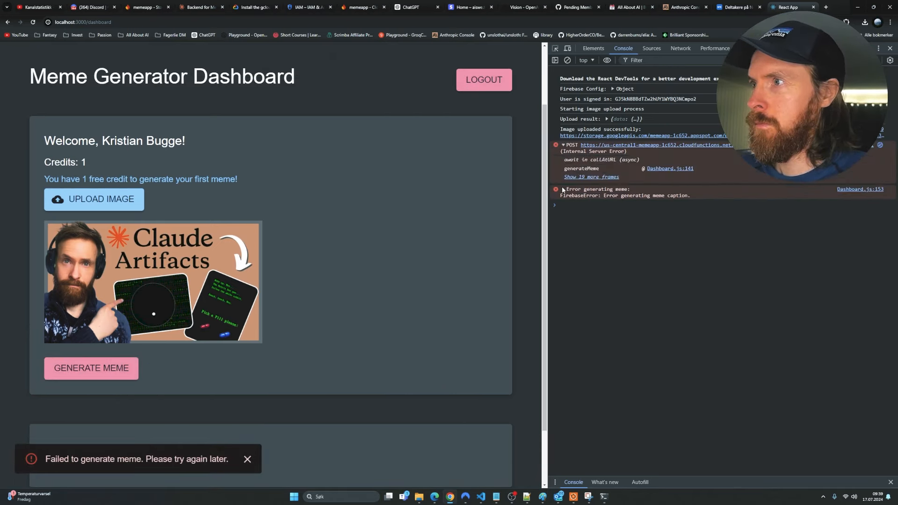
click(199, 7)
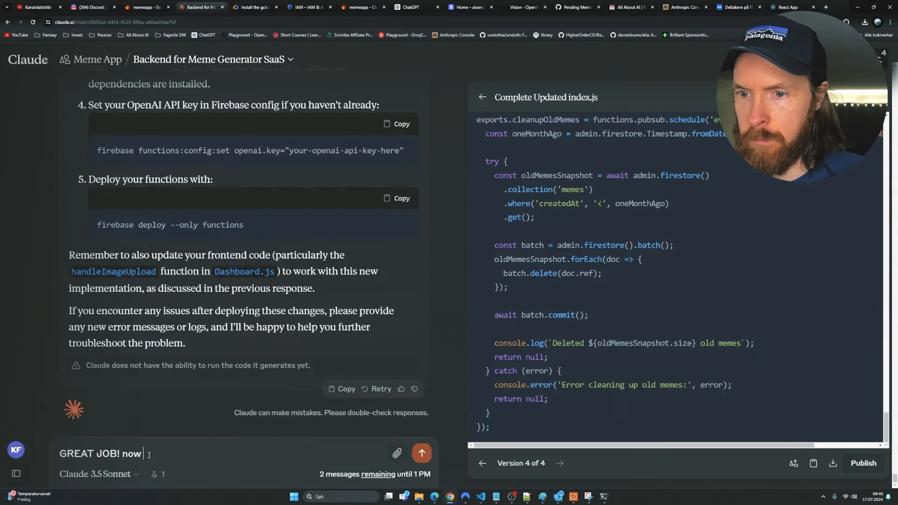
click(144, 7)
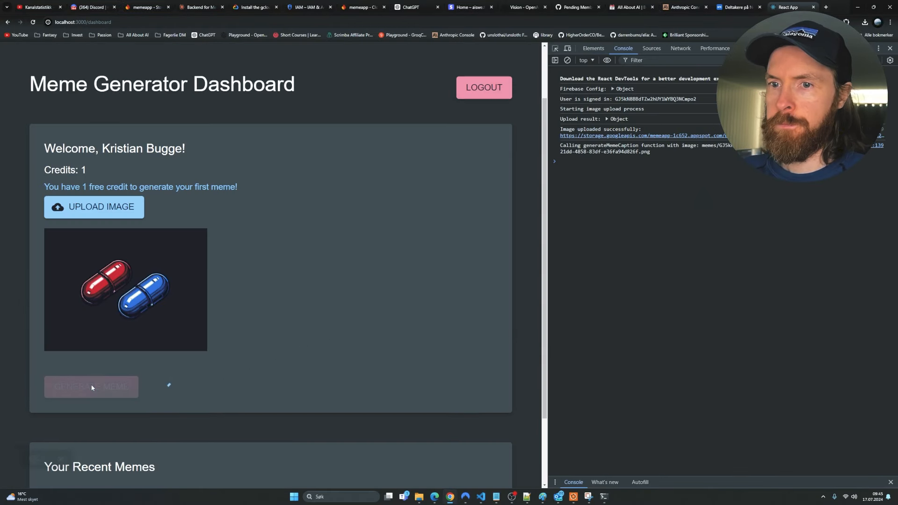
Inspect the meme generation console errors and retry until the pill caption appears.
click(91, 387)
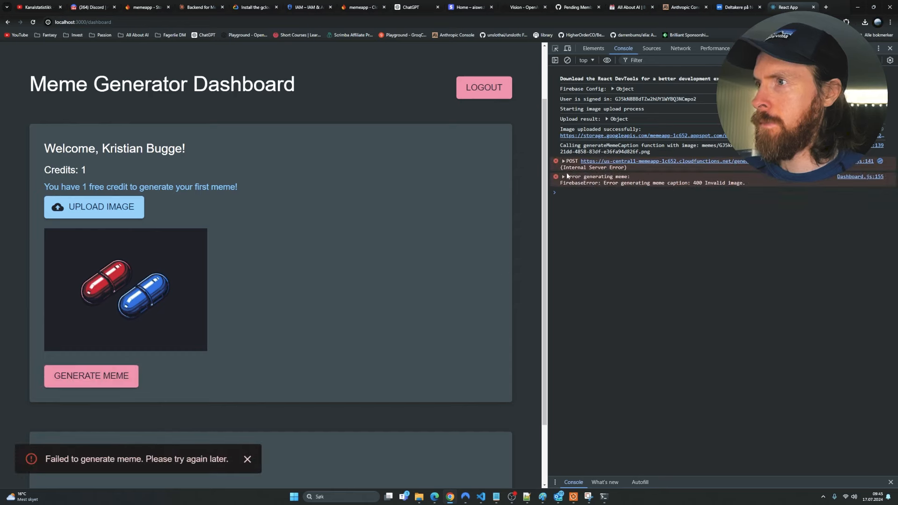
click(563, 161)
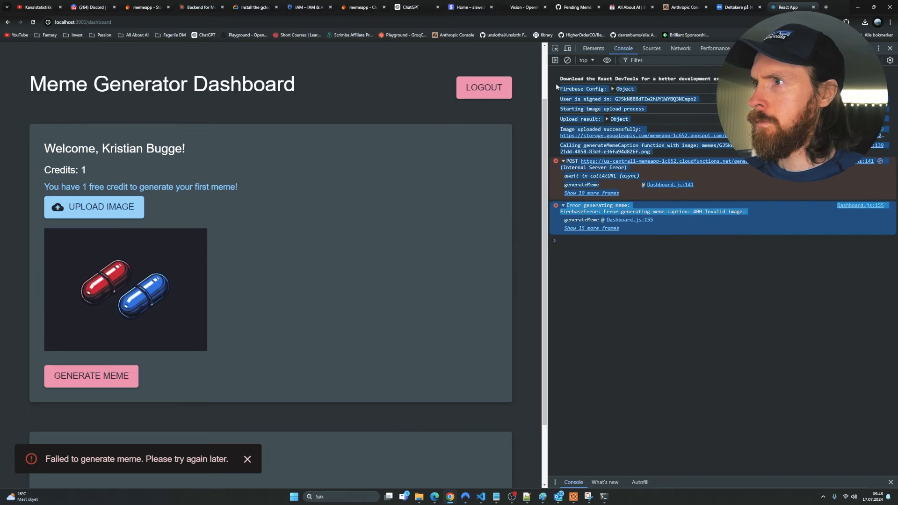
click(199, 7)
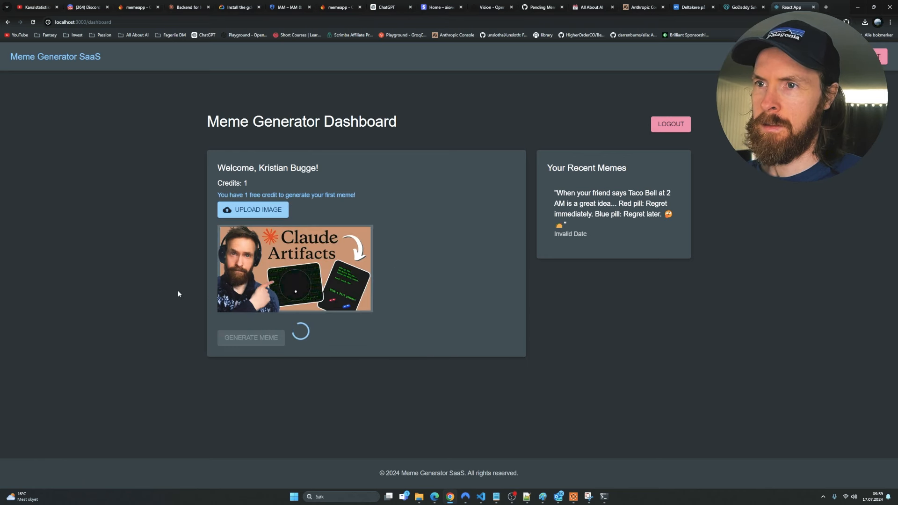
click(251, 337)
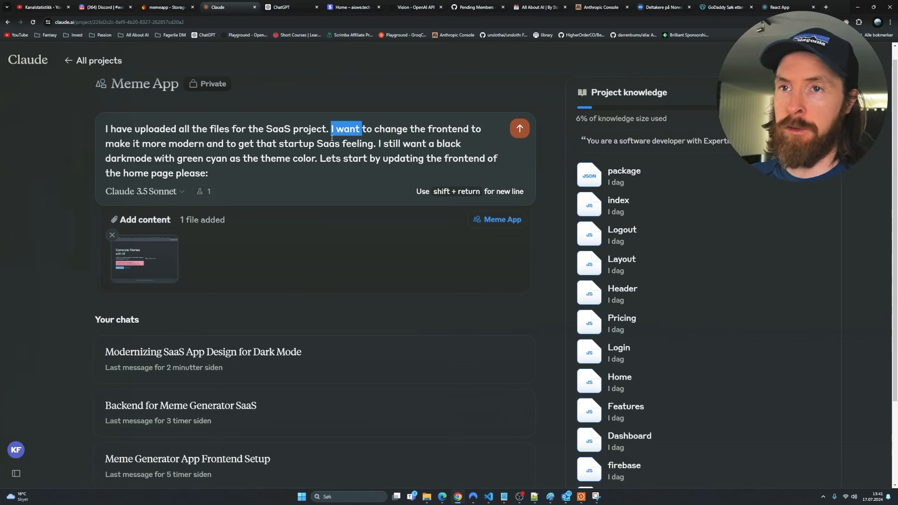
Review the modernising sentence and attached home page screenshot, and add a '(see image)' note.
drag(330, 128, 304, 144)
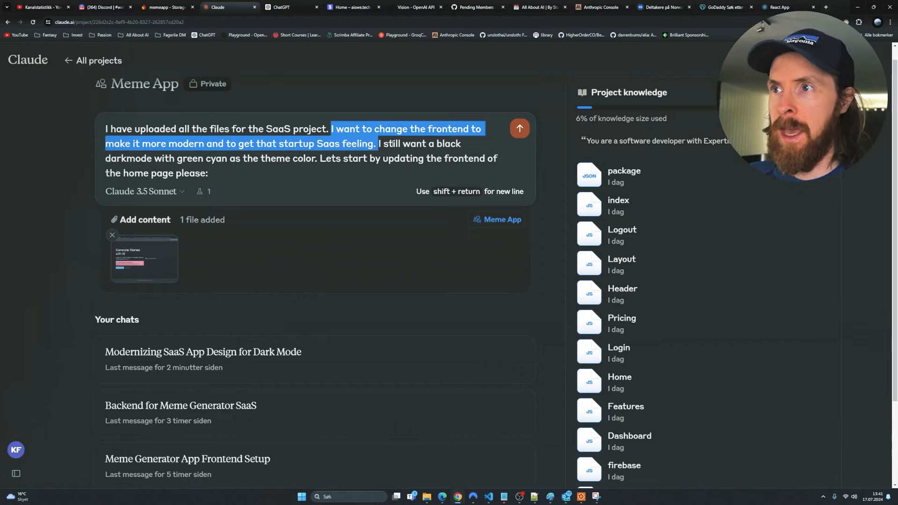
click(144, 258)
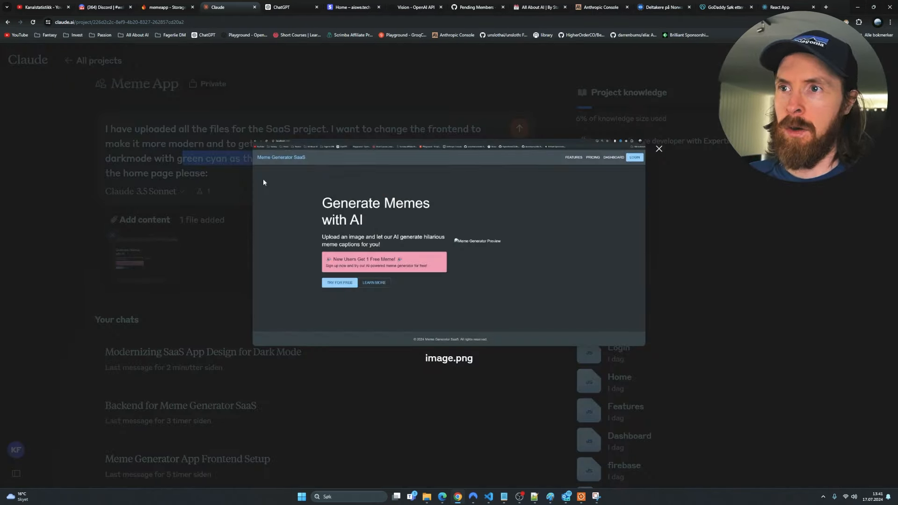
click(658, 149)
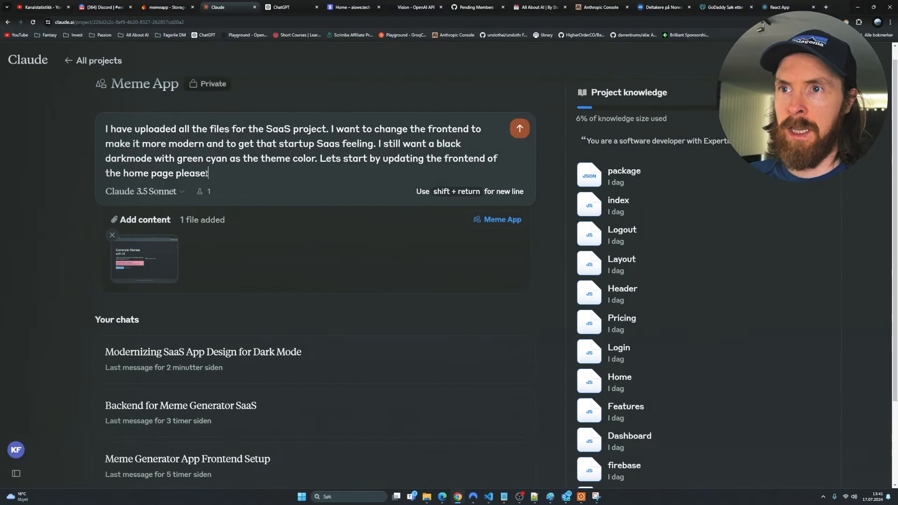
text((see ima)
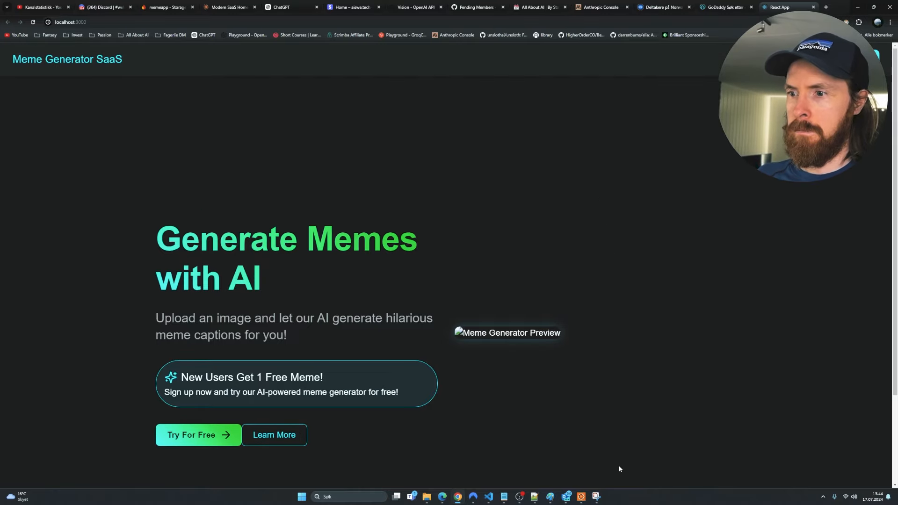
Compare the redesigned localhost home page with the pepe frog art search results.
click(787, 7)
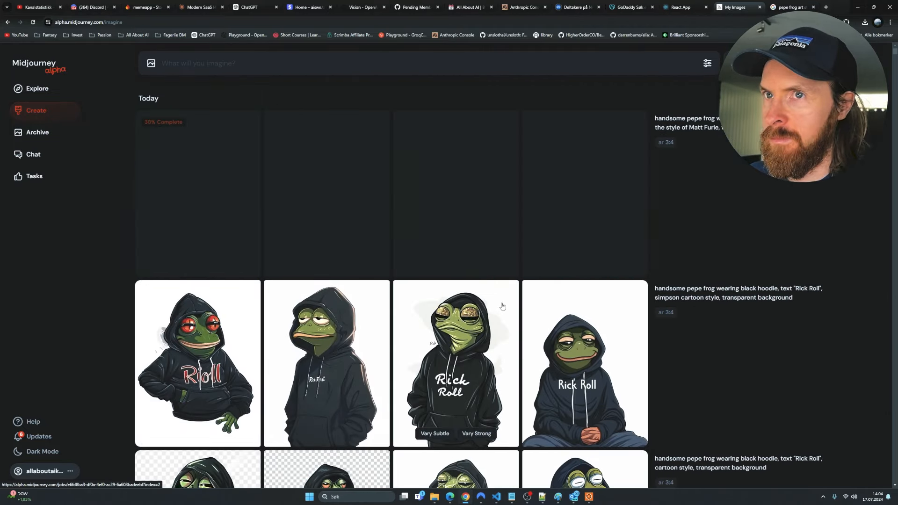
click(791, 7)
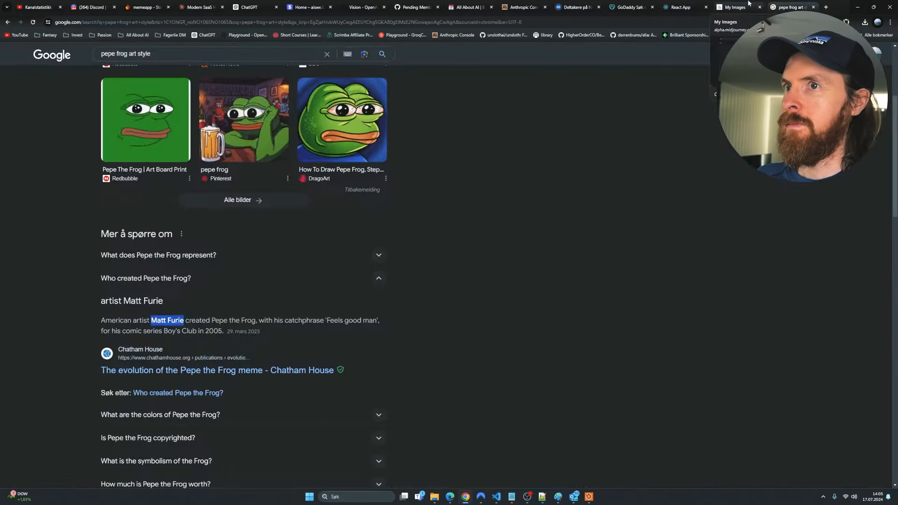
click(189, 7)
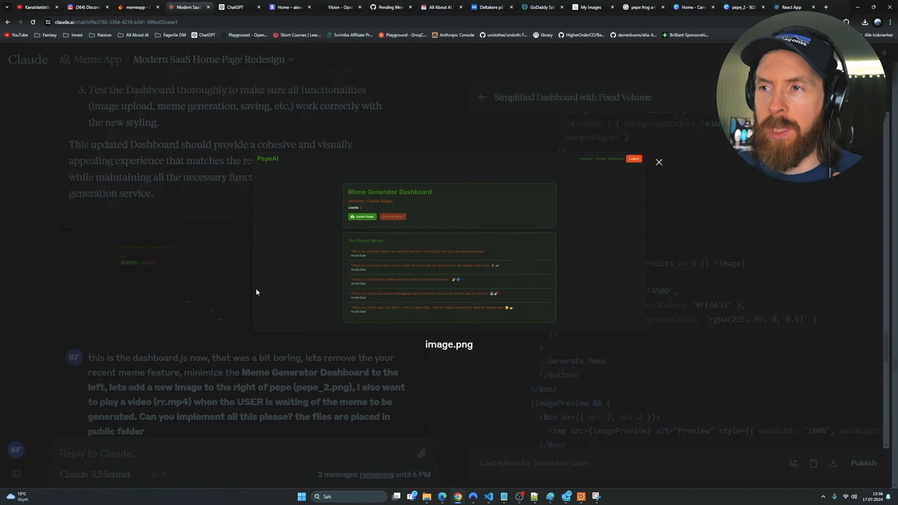
Close the dashboard screenshot preview and return to the running PepeAI dashboard.
click(658, 162)
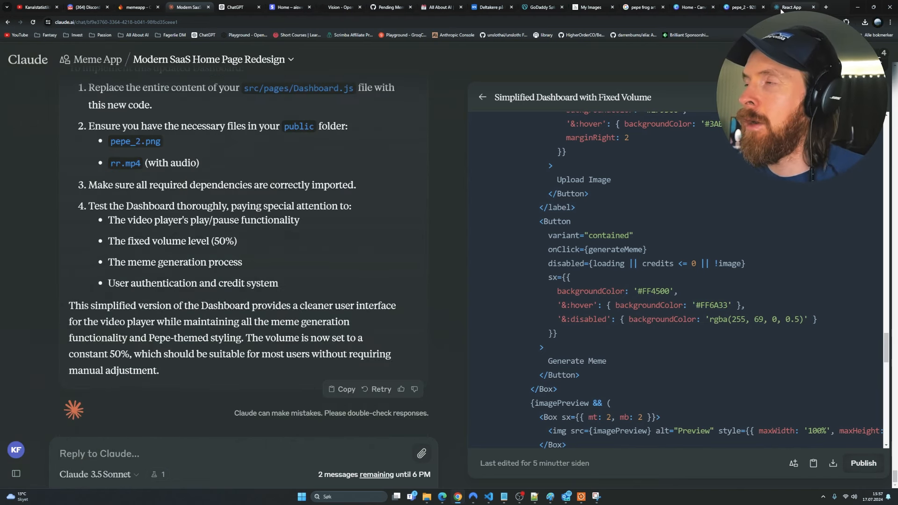
click(795, 7)
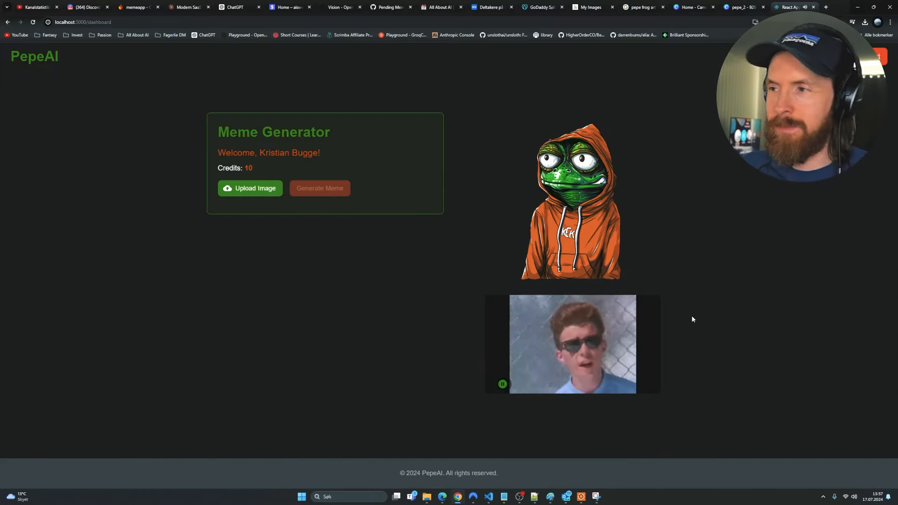
Reload localhost:3000/dashboard to show the generator card, hooded Pepe, and Rick Roll video.
click(319, 188)
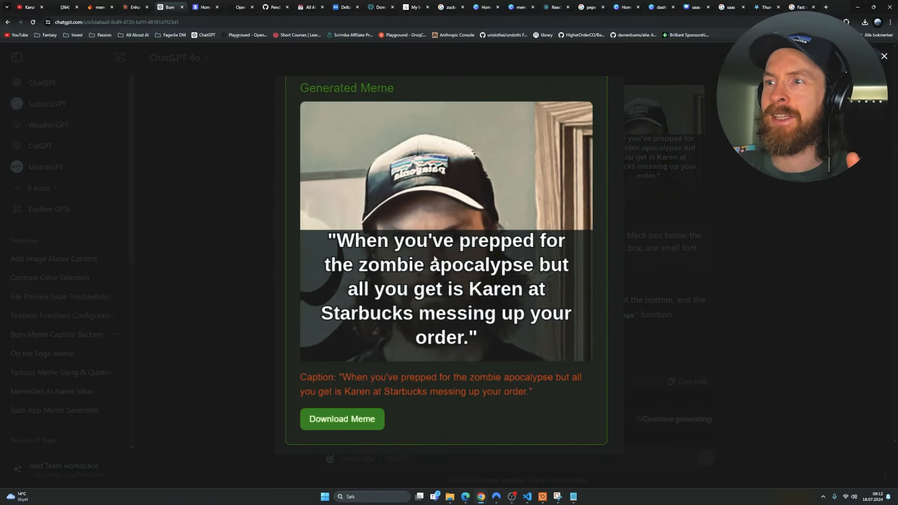
mouse_move(513, 338)
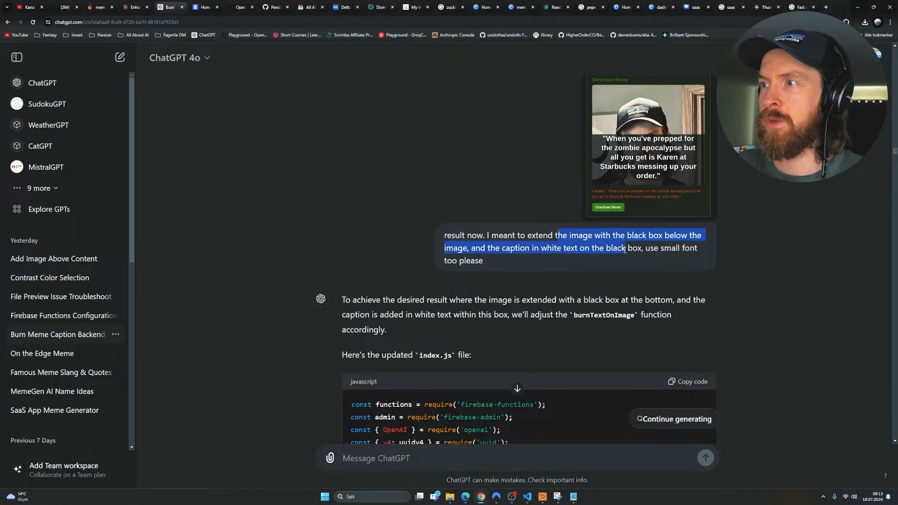
Scroll through ChatGPT's updated index.js with the black caption box function.
scroll(down, 3)
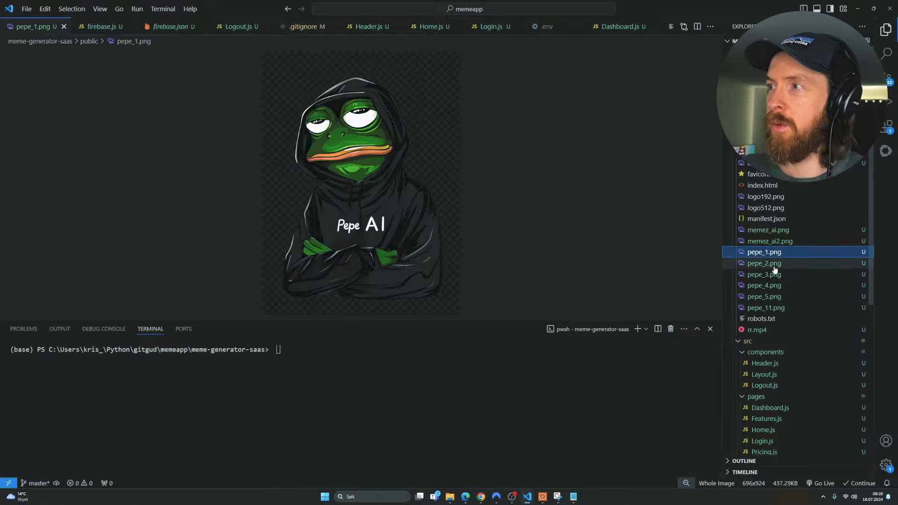
Preview the pepe artwork images in the public folder, including pepe_11.png.
click(764, 296)
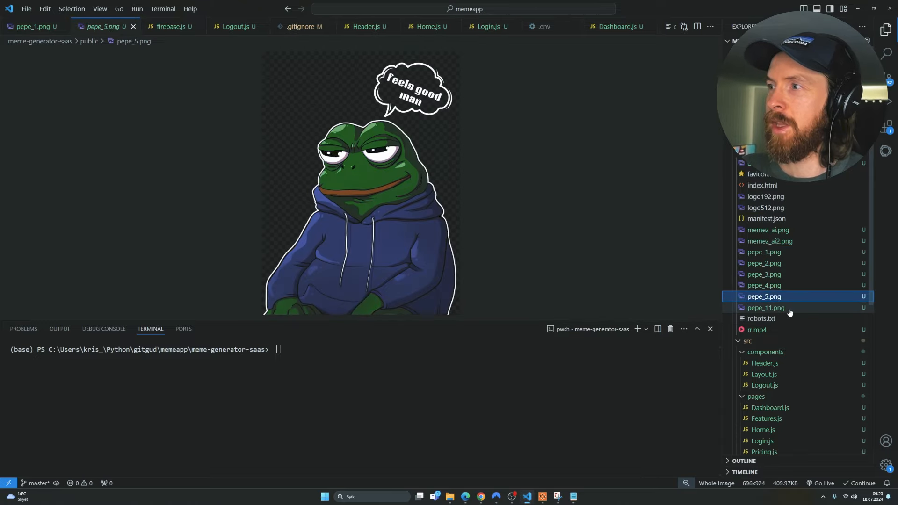
click(768, 230)
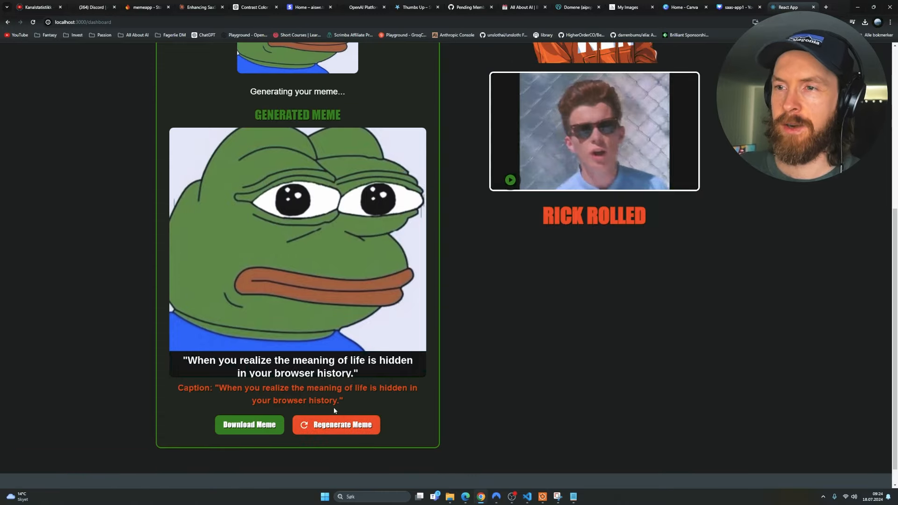
Regenerate the sad pepe meme for a new caption, then check aipepe.tech's GoDaddy DNS settings.
scroll(up, 3)
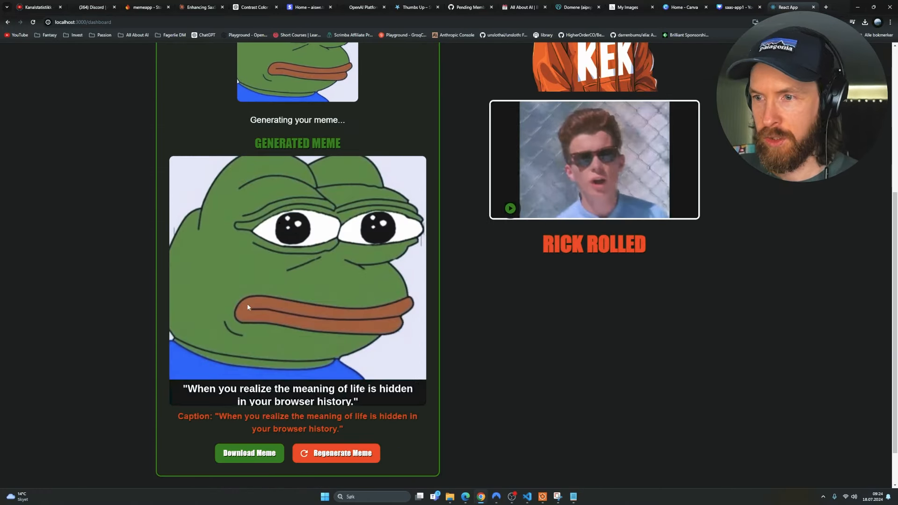
click(336, 452)
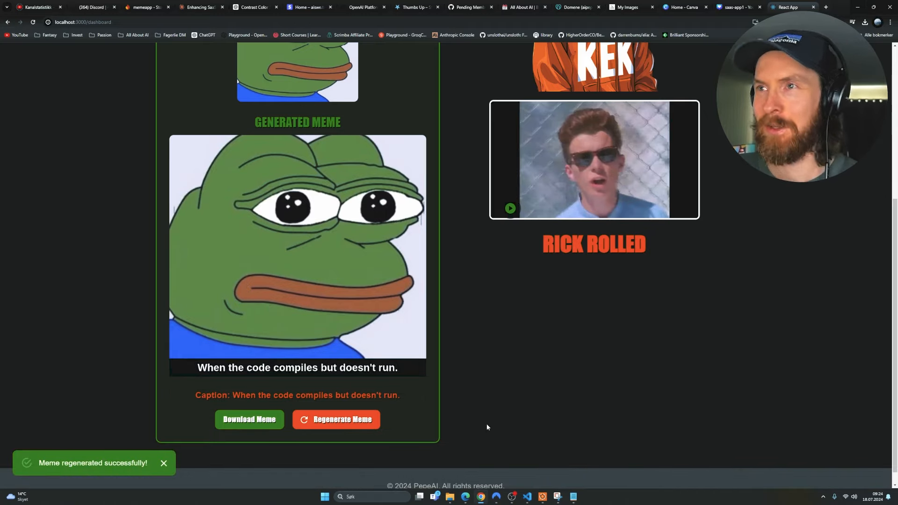
click(577, 7)
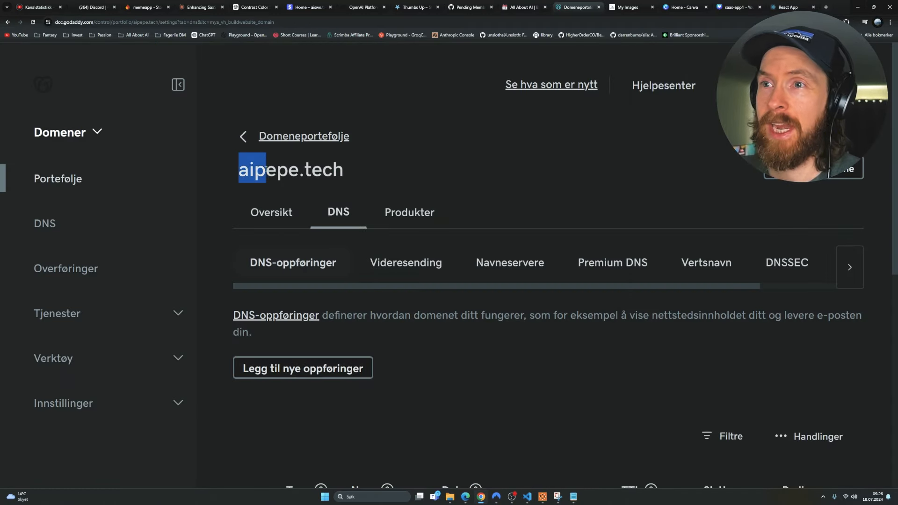
click(421, 172)
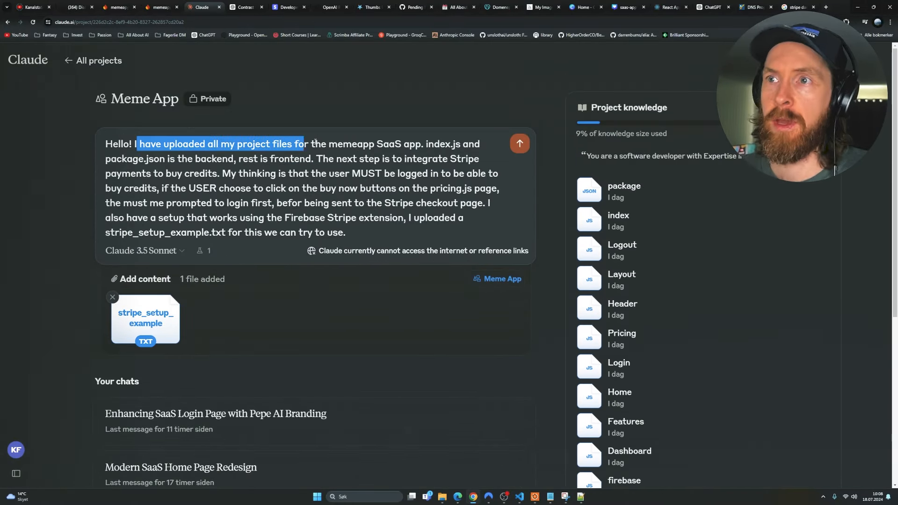
Add 'Implement Stripe Into our backend to buy credits' to the login-required Stripe request.
drag(354, 173, 369, 207)
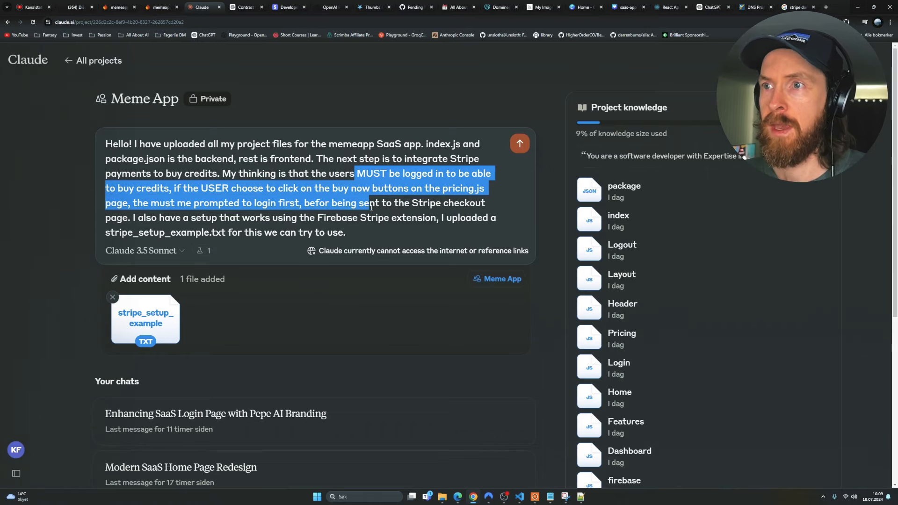
click(347, 233)
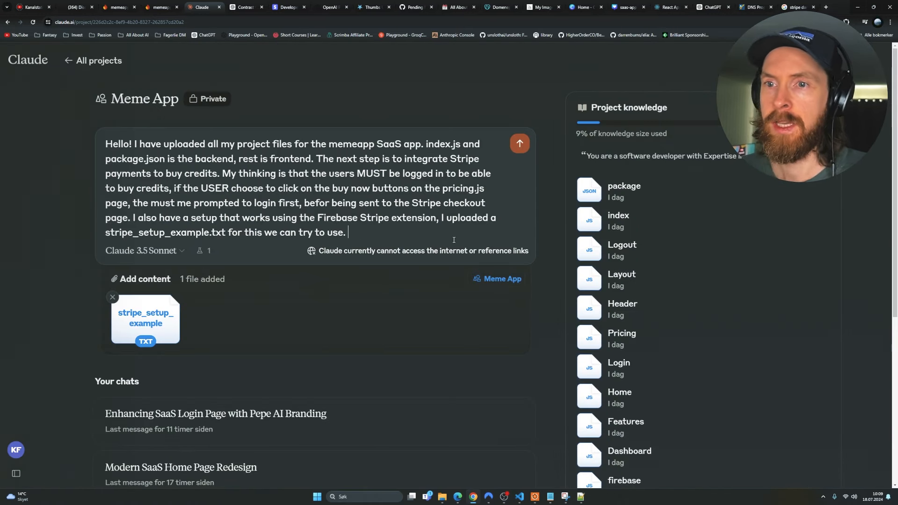
text(Implement Stripe Into our backend to buy credits pl)
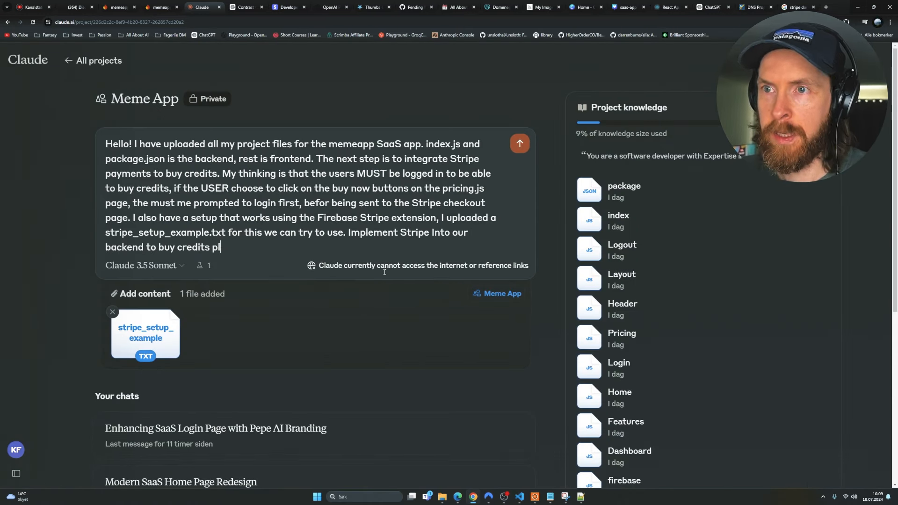
click(517, 144)
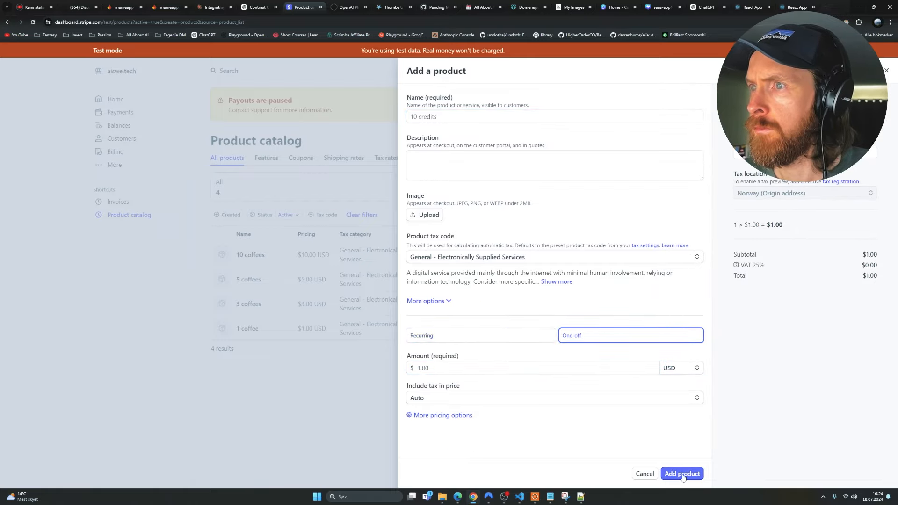
Create the '10 credits' product with a one-off $1.00 price in Stripe.
click(681, 473)
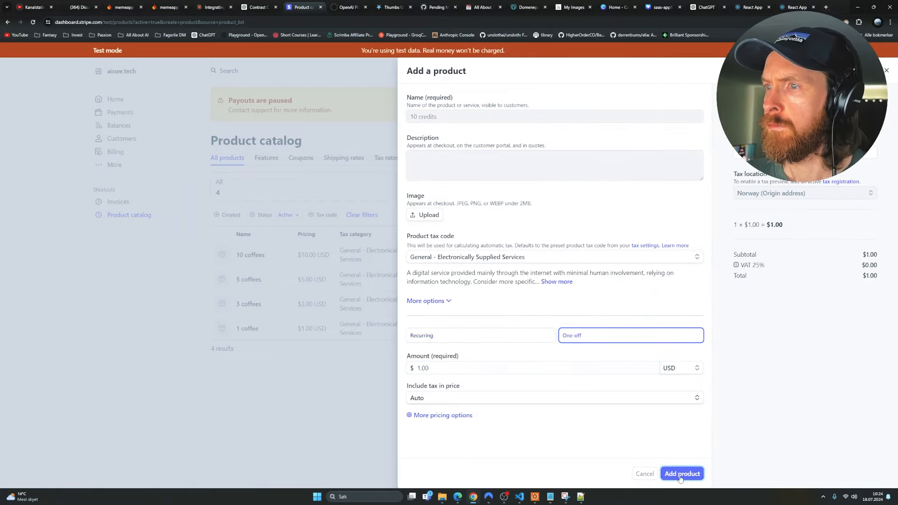
click(221, 8)
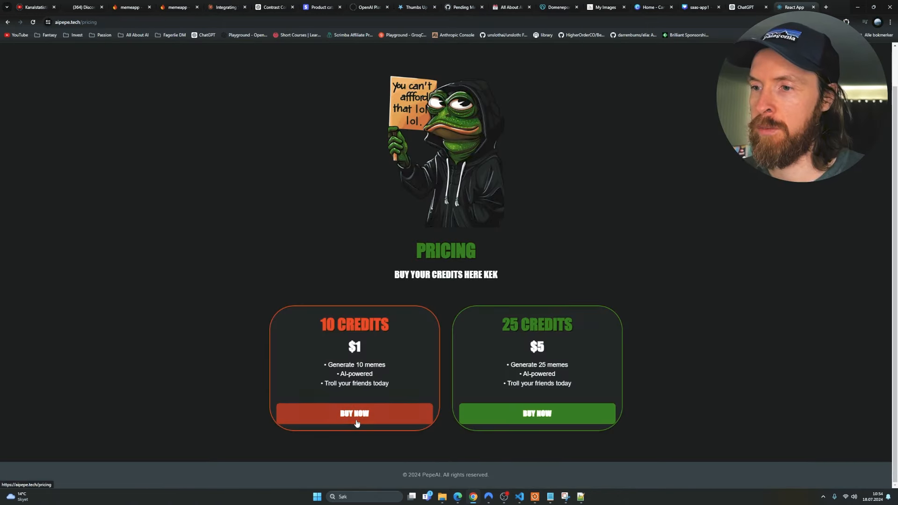
Choose BUY NOW on the $1 10 CREDITS card of aipepe.tech's pricing page.
click(355, 413)
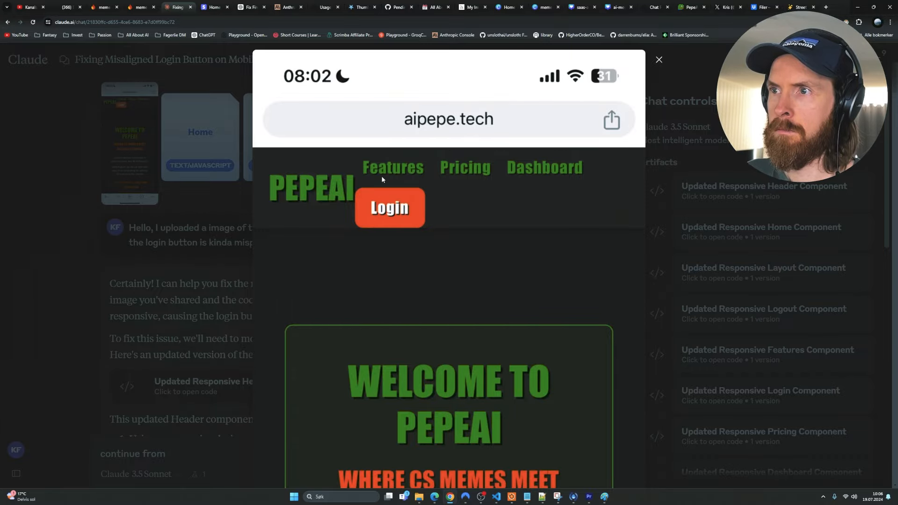
Close the mobile header screenshot and read Claude's Updated Responsive Logout Component fixes.
click(658, 59)
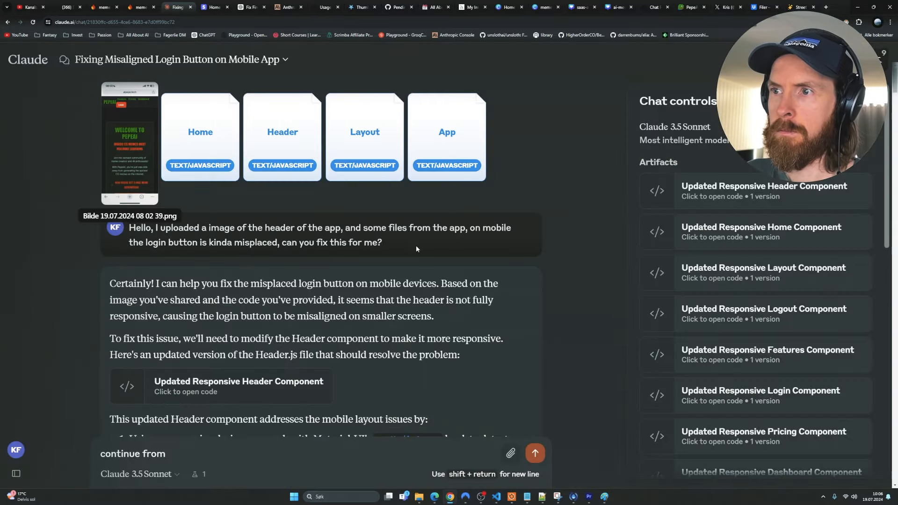
scroll(down, 3)
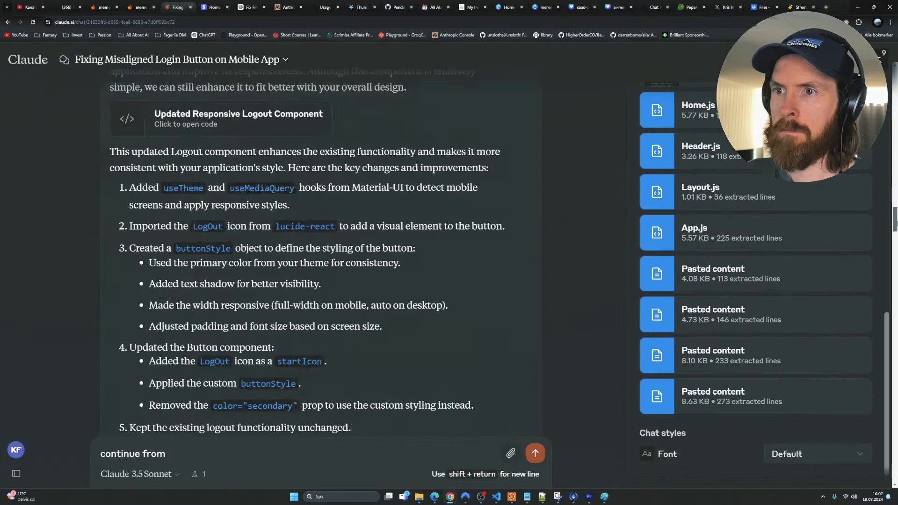
click(684, 7)
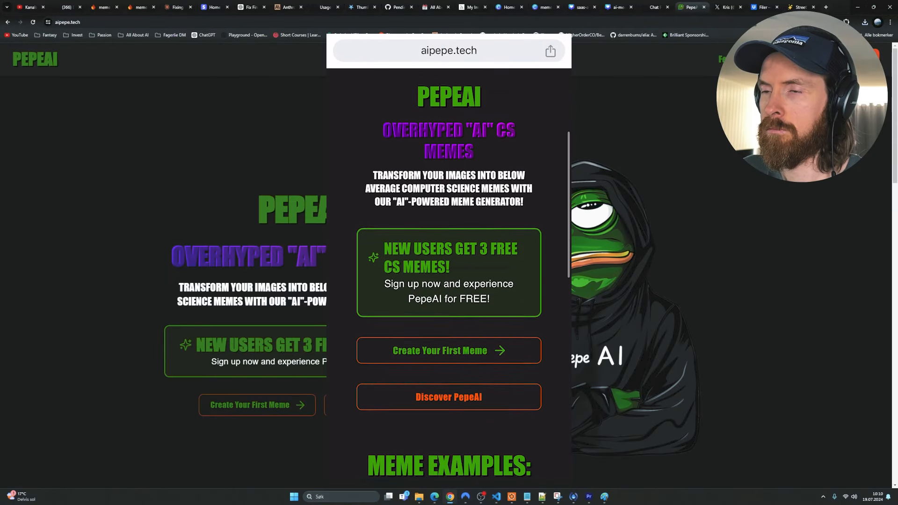
Scroll the mobile aipepe.tech preview to the Meme Generator, then review ChatGPT's Home.js button restyle.
scroll(down, 3)
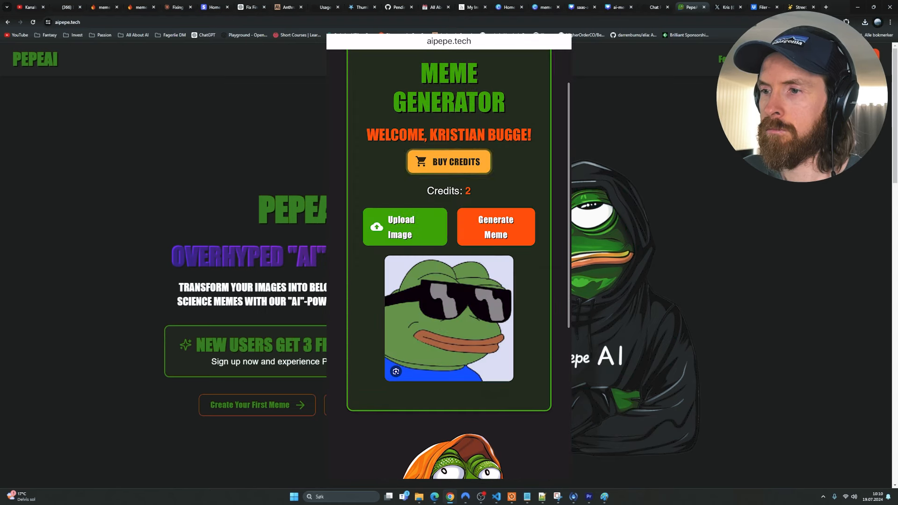
click(495, 226)
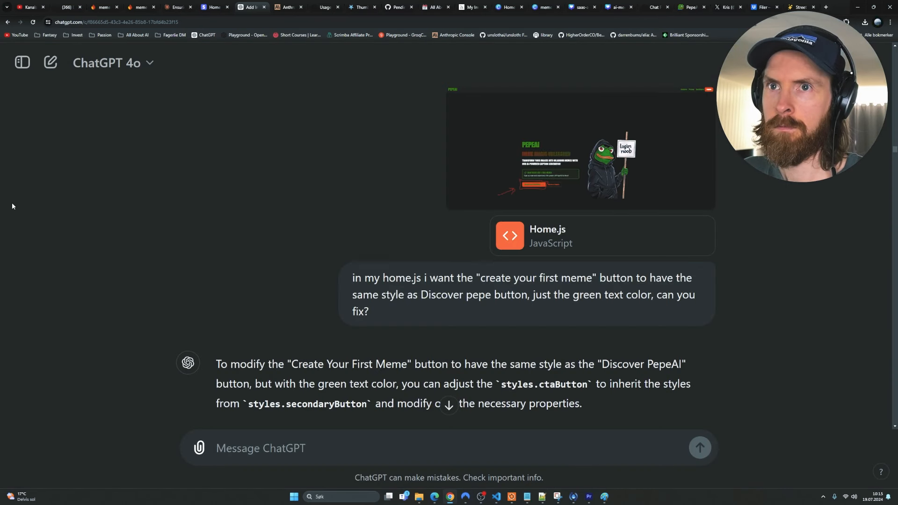
scroll(down, 3)
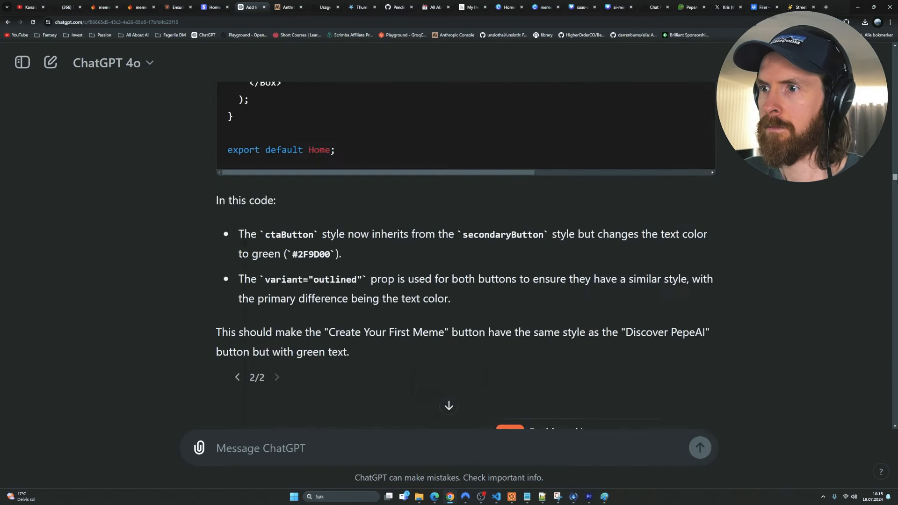
click(173, 7)
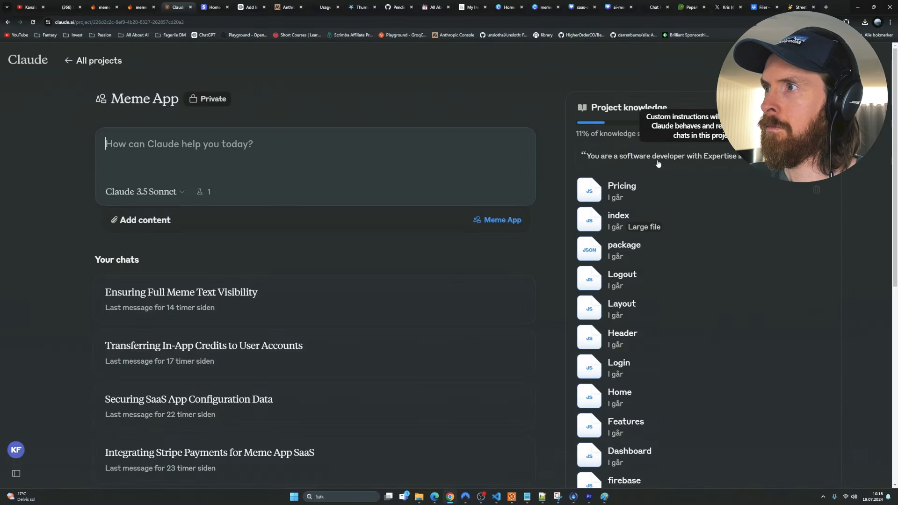
mouse_move(439, 385)
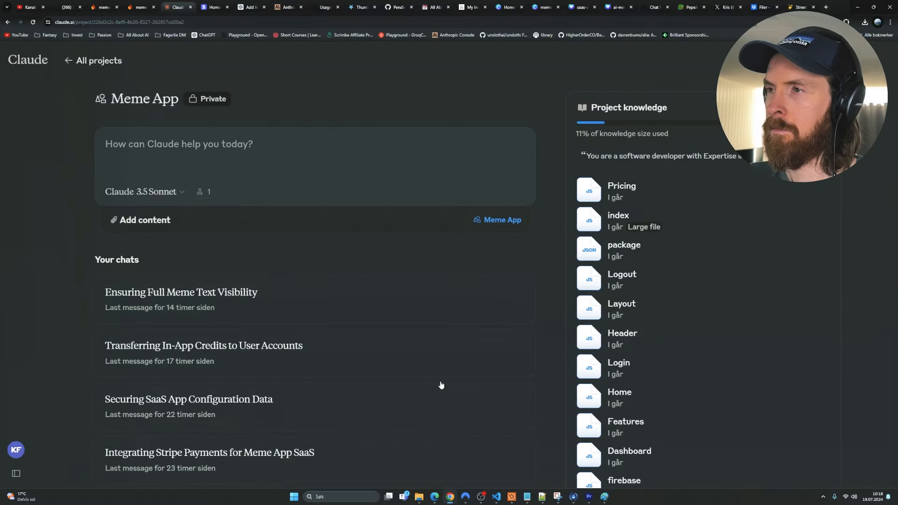
mouse_move(352, 105)
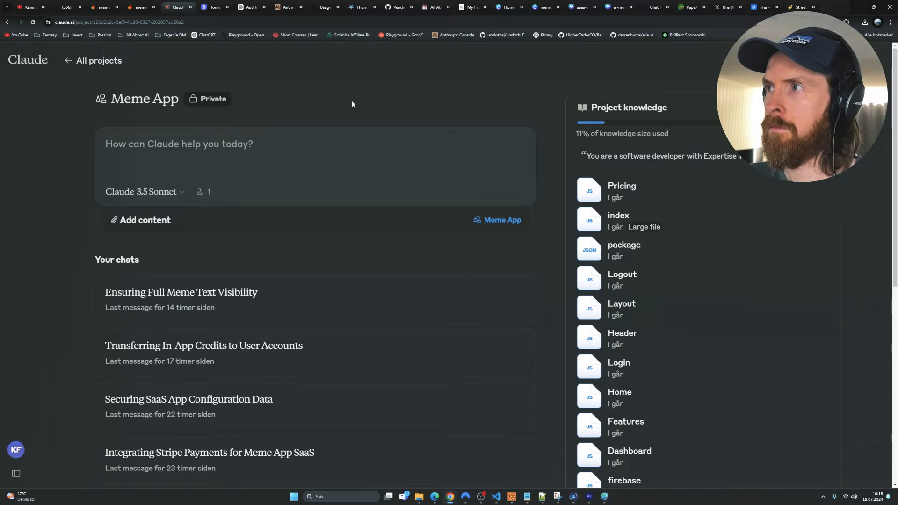
mouse_move(670, 115)
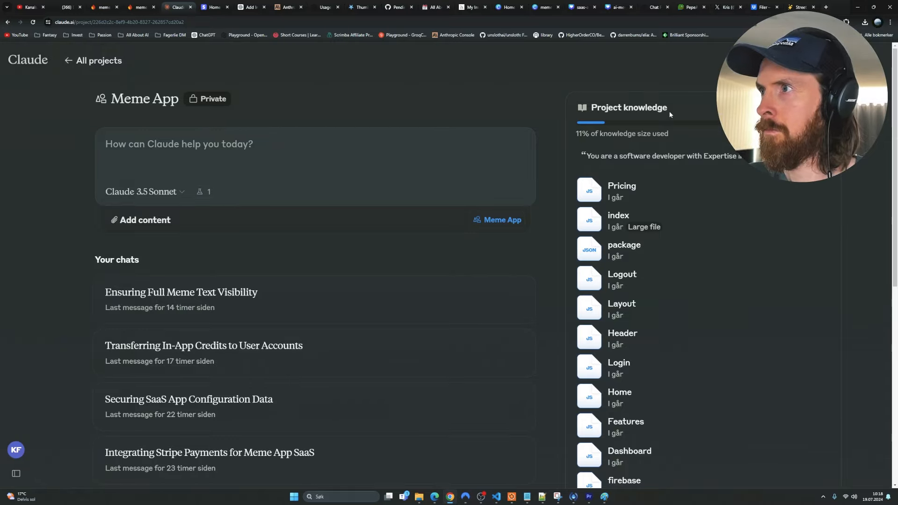
drag(577, 133, 664, 133)
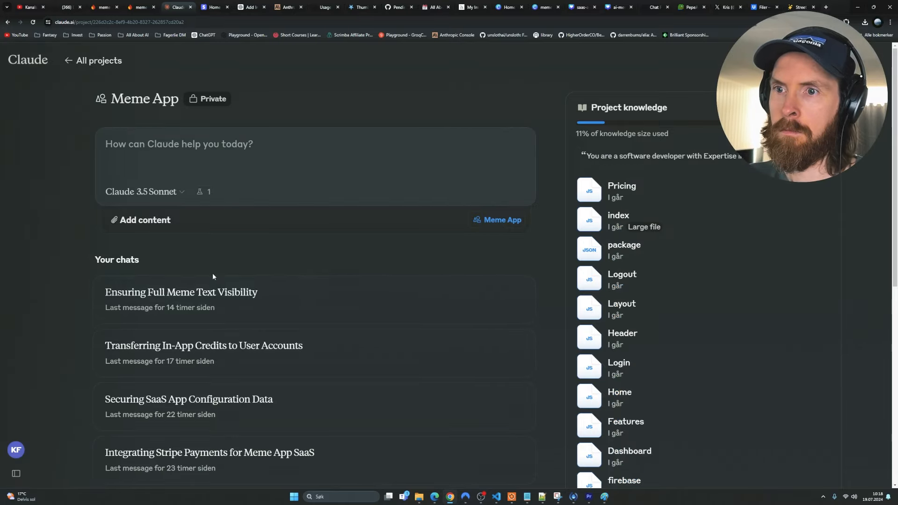
scroll(down, 3)
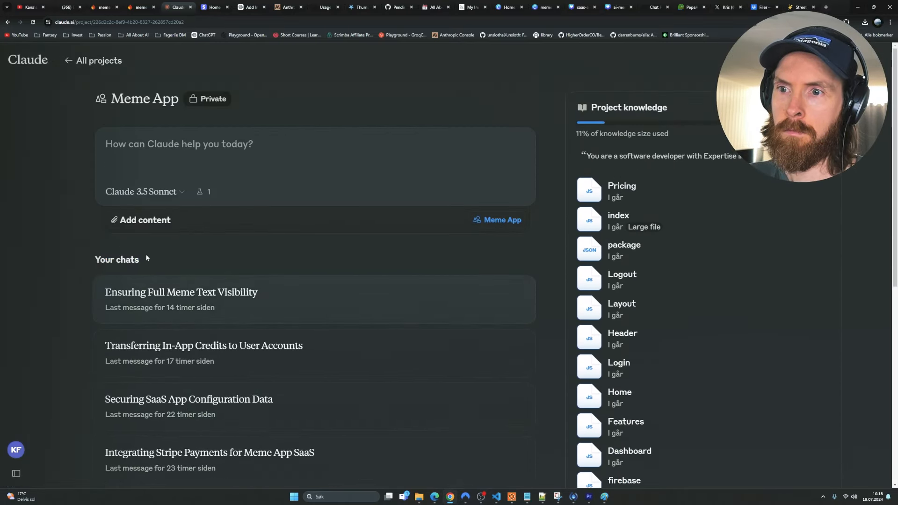
mouse_move(480, 265)
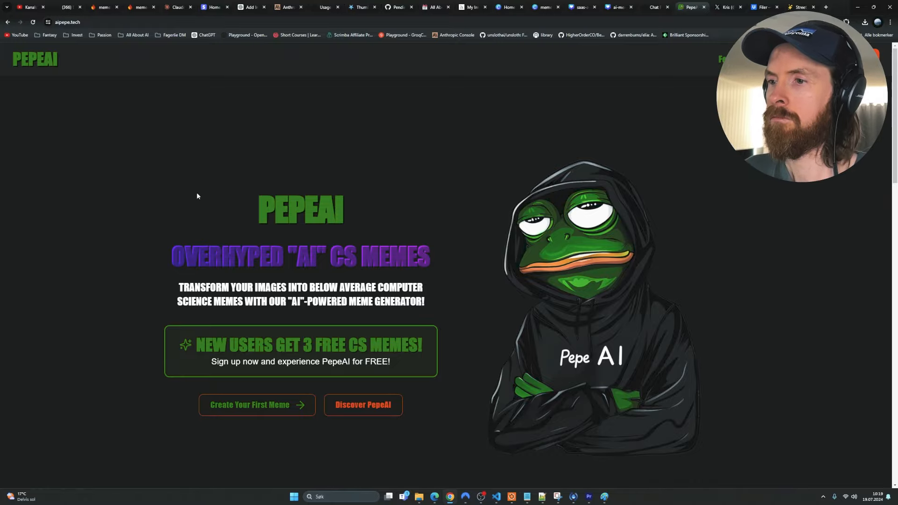
scroll(down, 3)
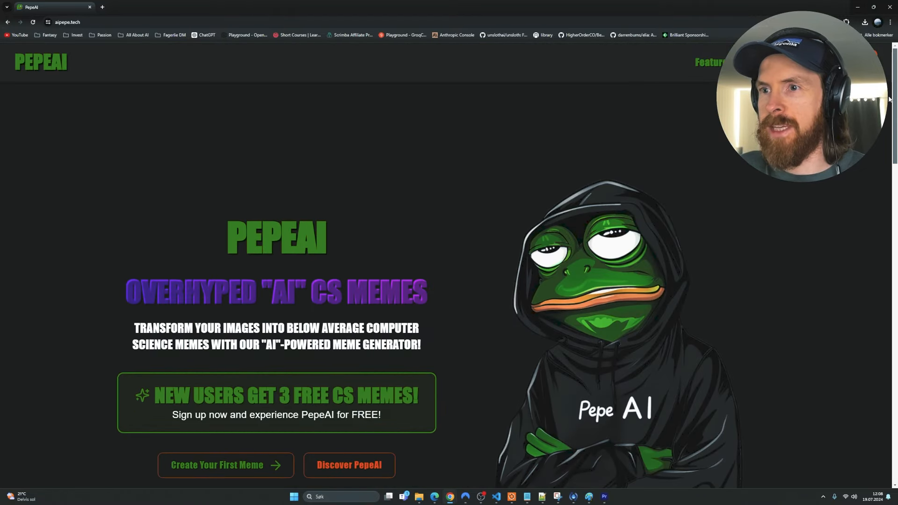
double_click(170, 395)
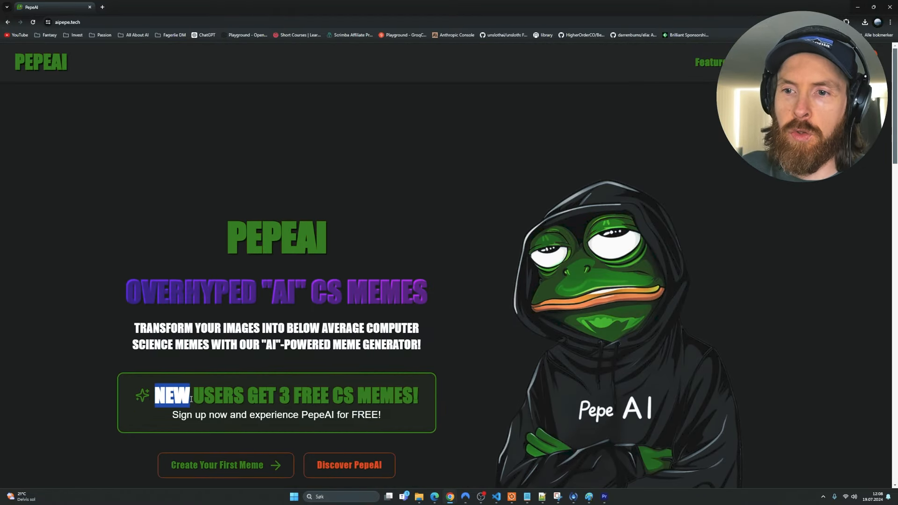
drag(171, 395, 418, 395)
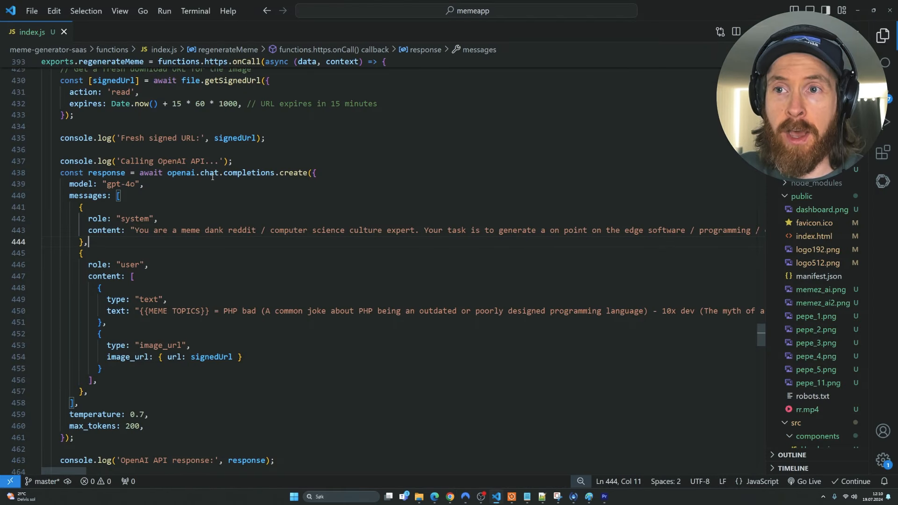
Try gpt-4o-mini and vision-preview as the model name, then inspect the meme topics prompt.
double_click(121, 184)
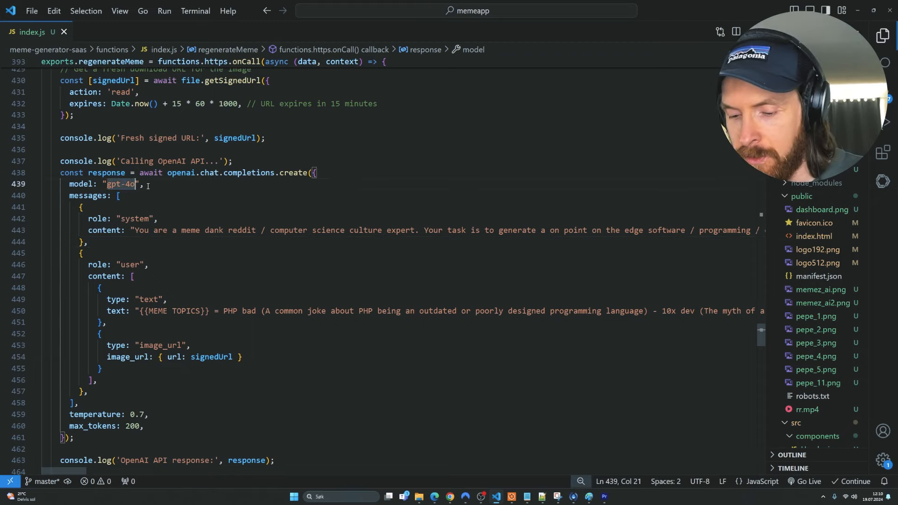
text(-mini)
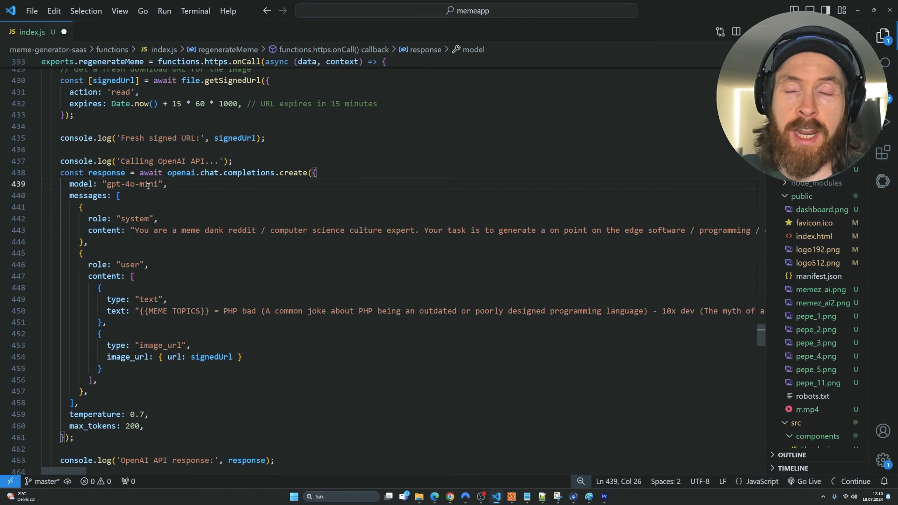
text(vision-preview)
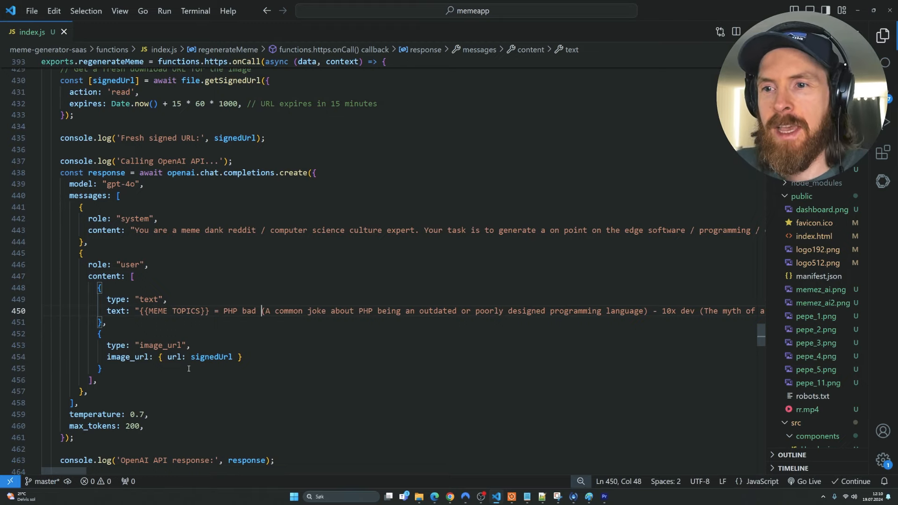
double_click(162, 345)
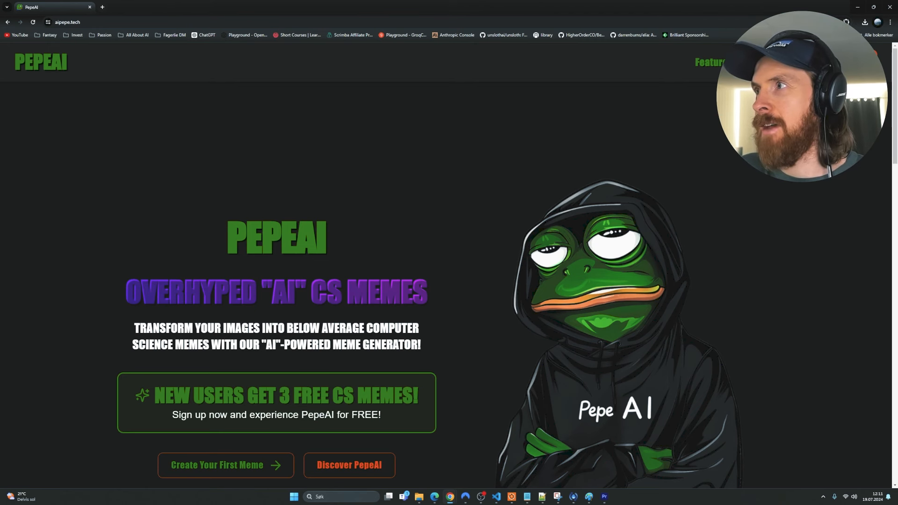
Go from Create Your First Meme to the login page and sign in with Google.
click(225, 464)
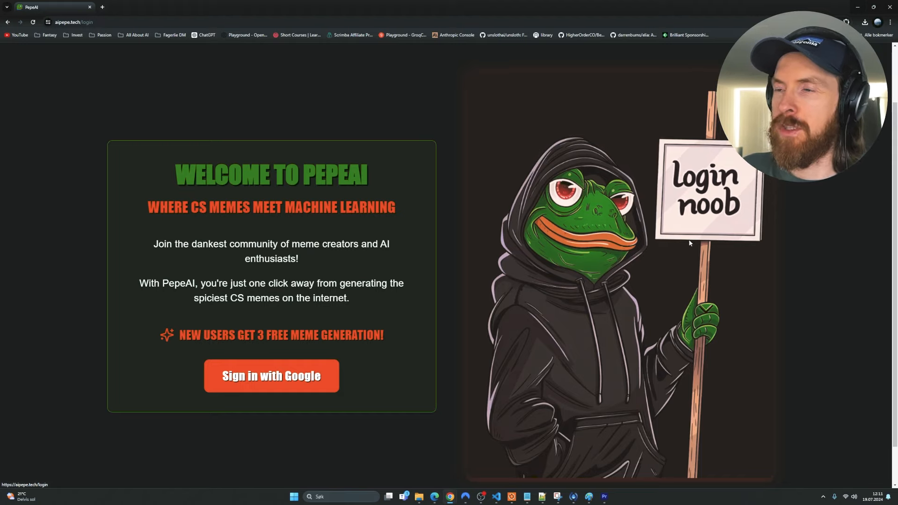
mouse_move(173, 378)
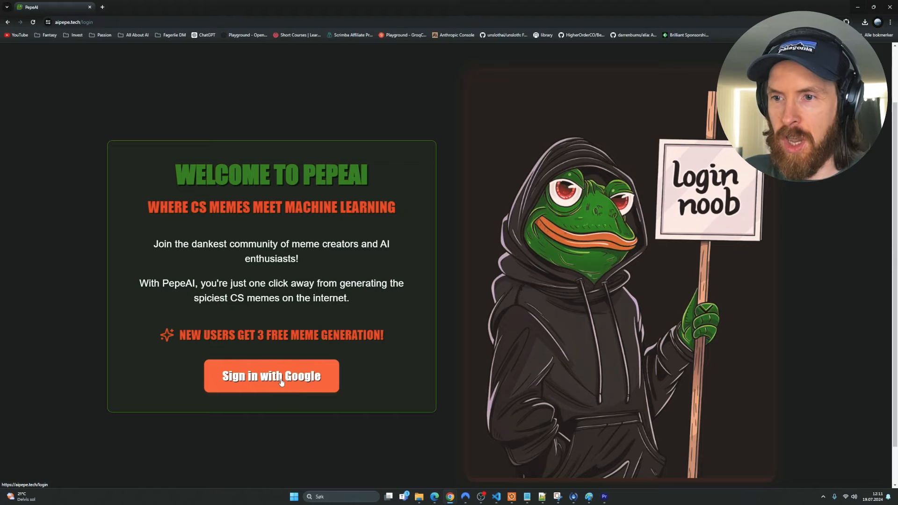
click(271, 376)
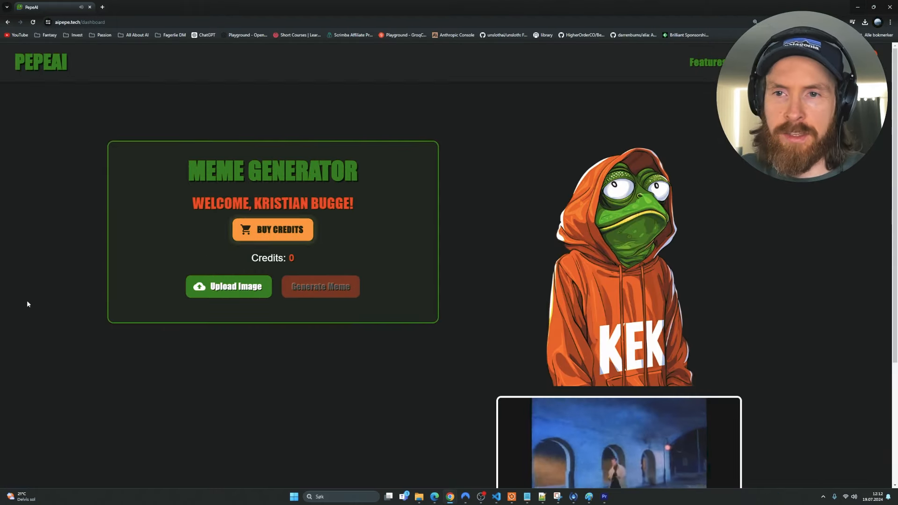
scroll(down, 3)
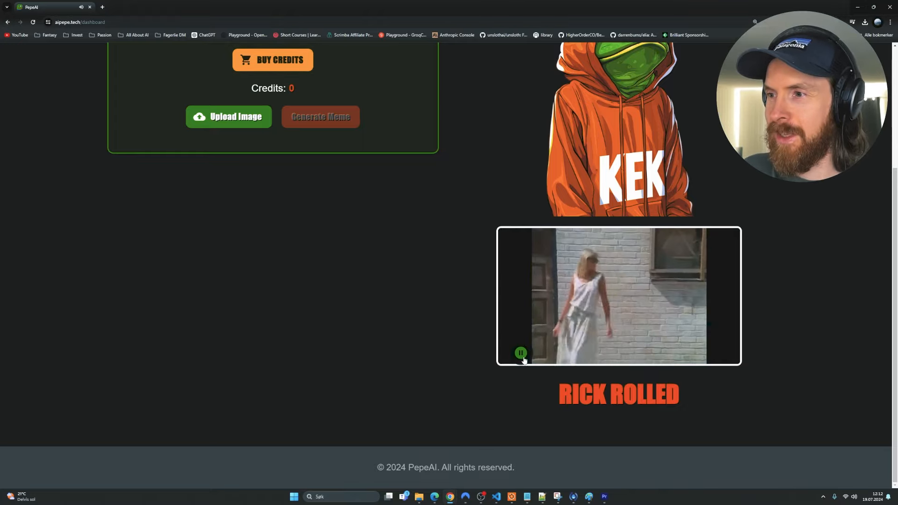
scroll(up, 3)
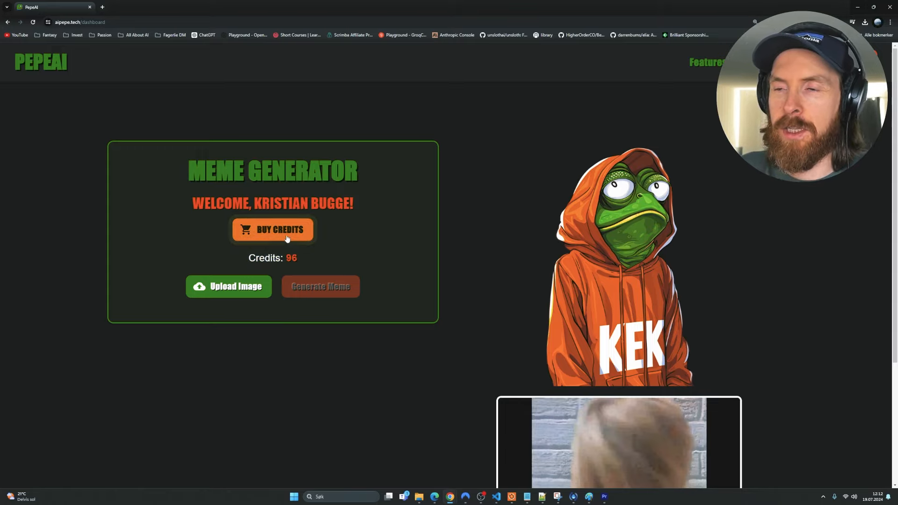
click(273, 230)
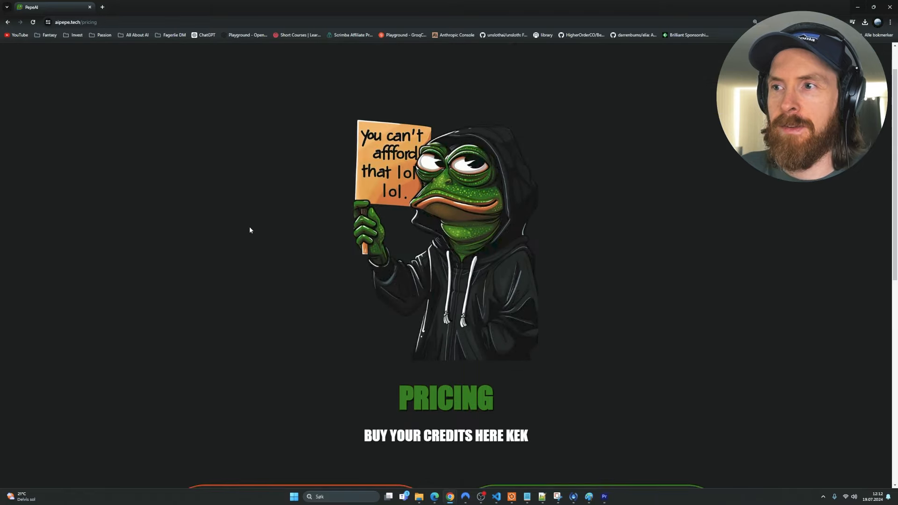
scroll(down, 3)
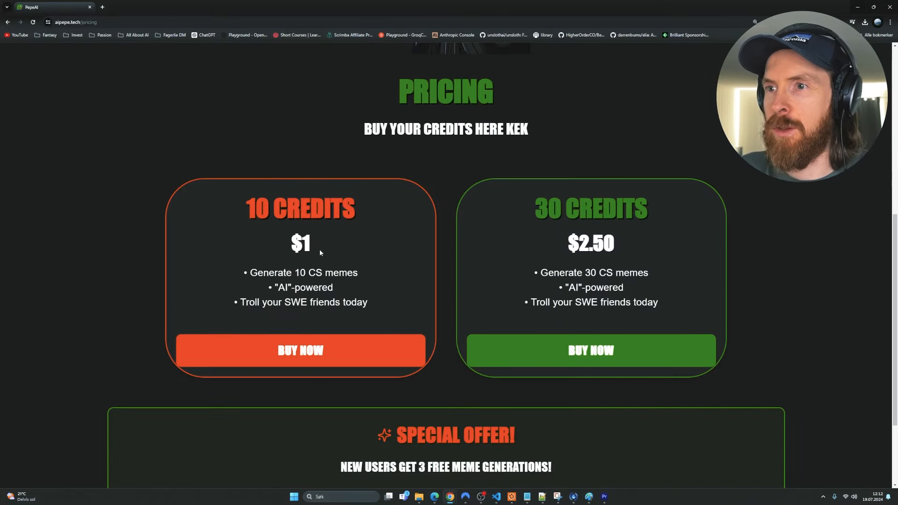
double_click(300, 242)
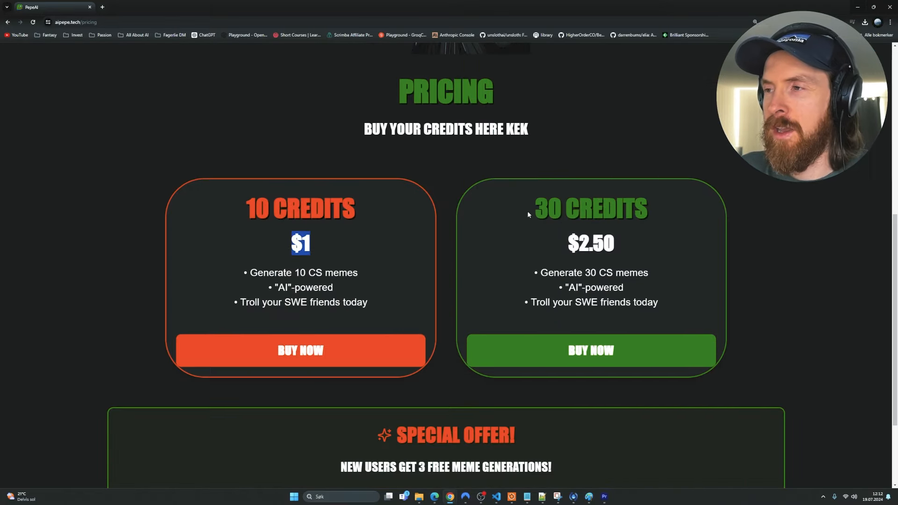
scroll(down, 3)
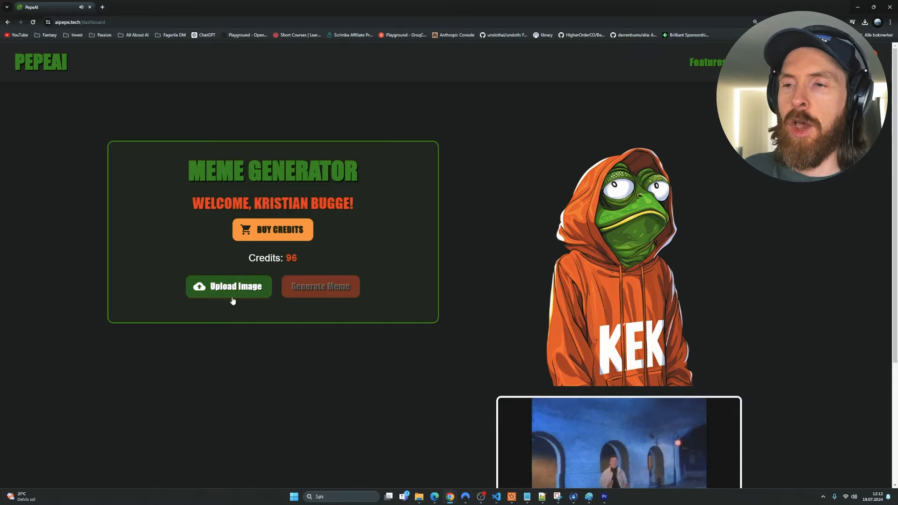
Upload the basement photo and generate a captioned meme from it.
click(228, 286)
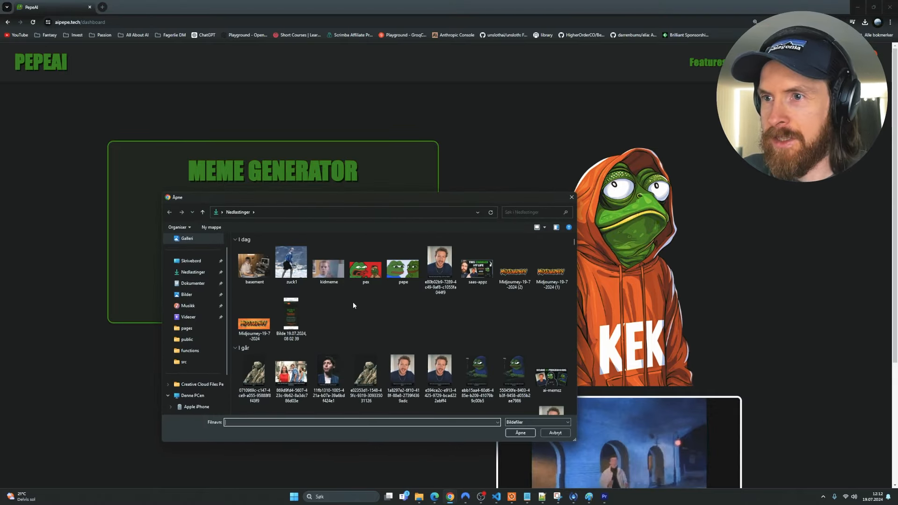
click(253, 263)
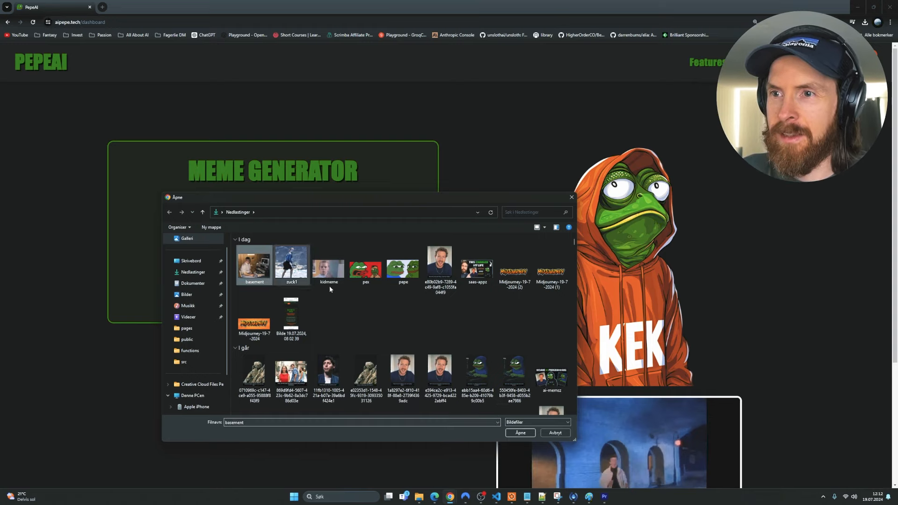
click(518, 432)
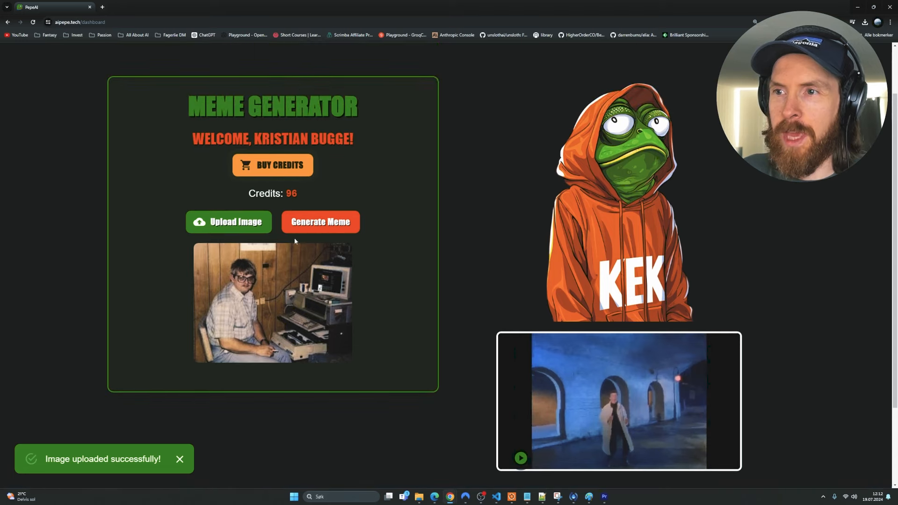
click(320, 222)
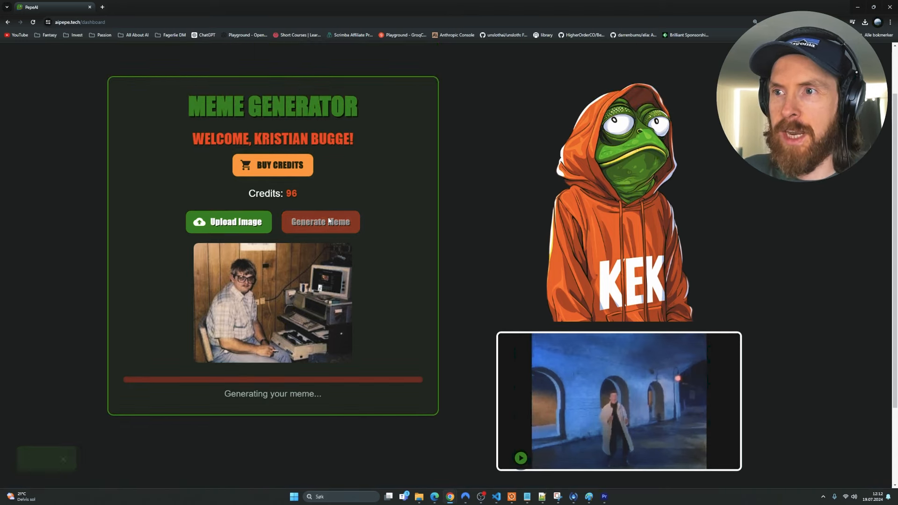
scroll(down, 3)
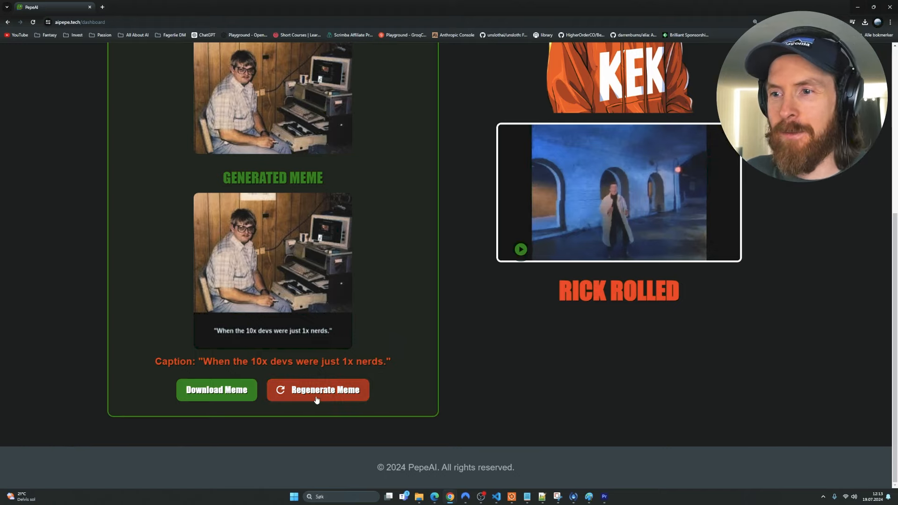
Regenerate the meme to get a parents'-basement caption, leaving 94 credits.
click(317, 389)
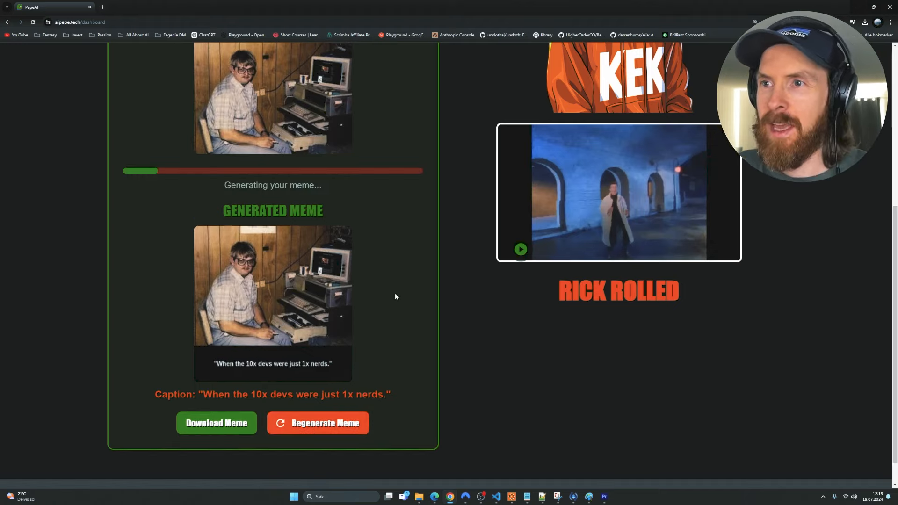
mouse_move(354, 313)
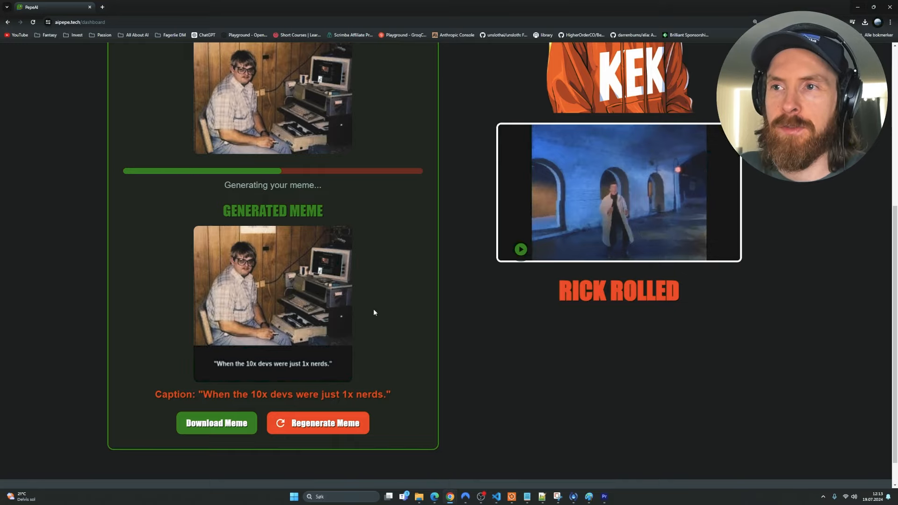
scroll(down, 3)
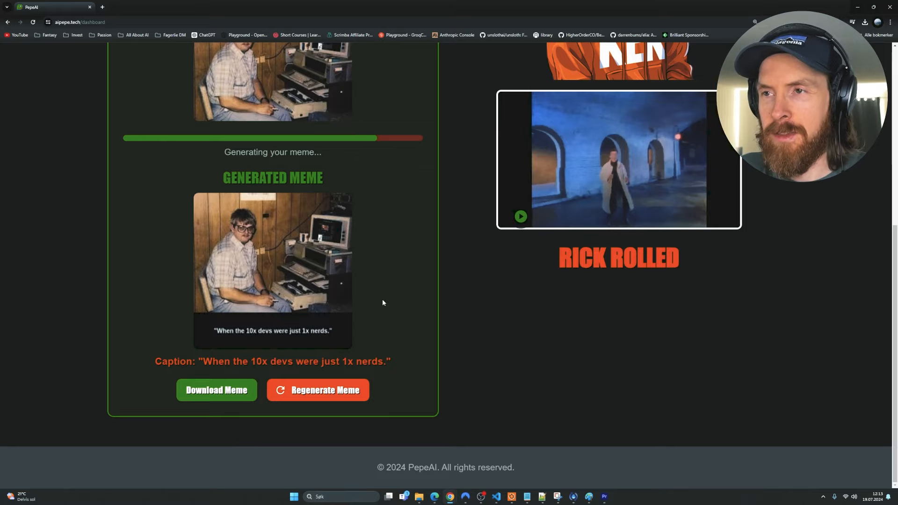
click(317, 389)
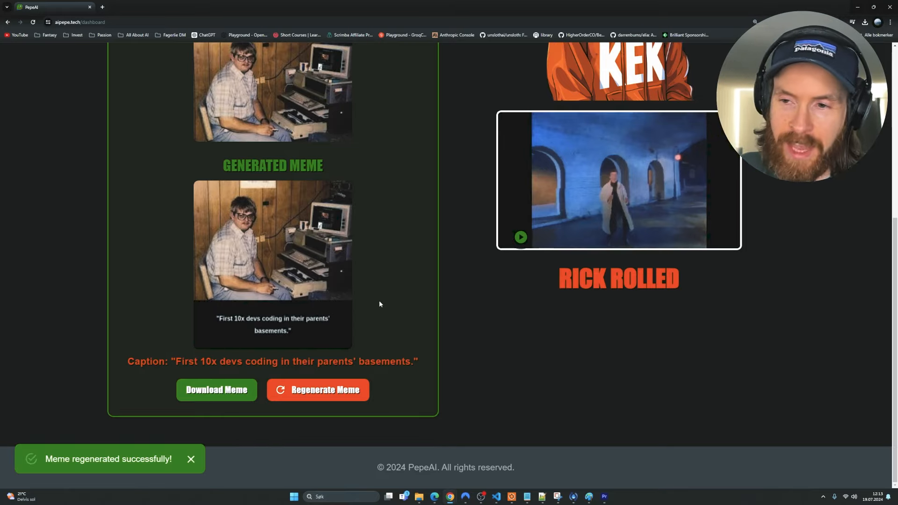
drag(181, 361, 218, 361)
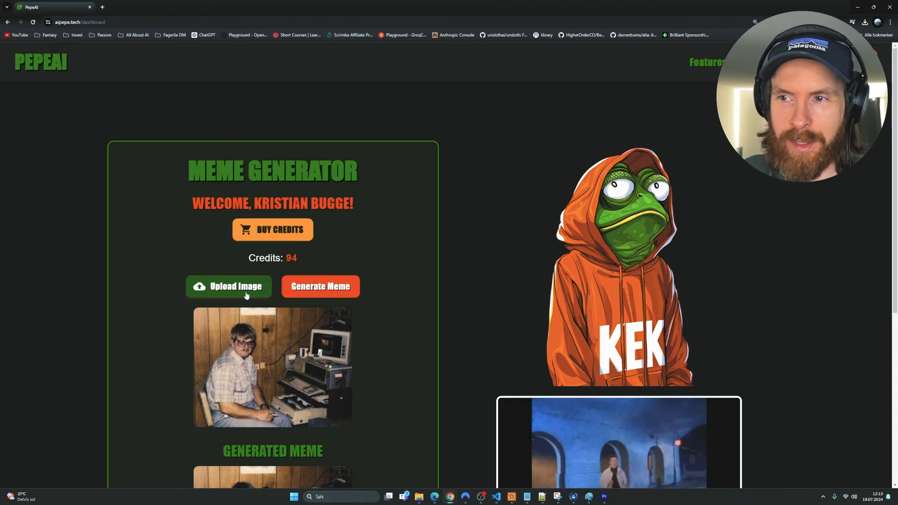
View the generated surfing meme captioned 'Move fast and break things on vacation.'.
scroll(down, 3)
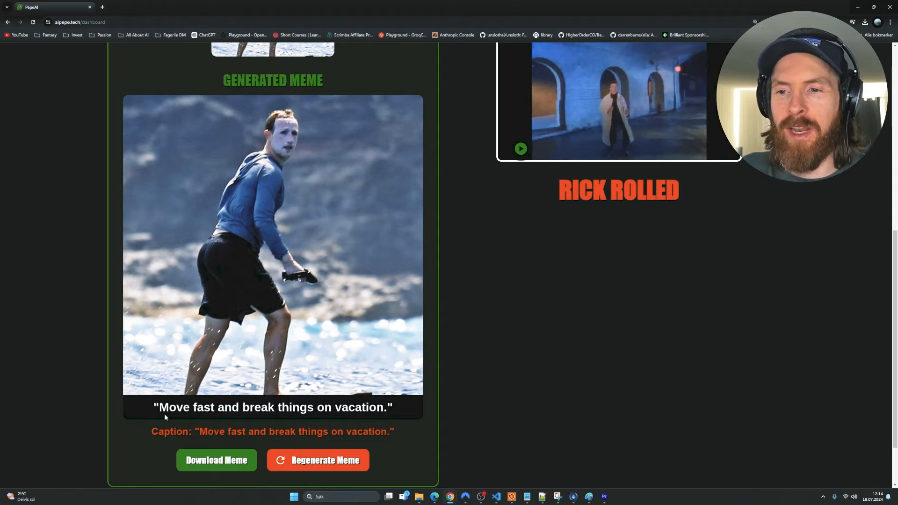
drag(200, 431, 331, 431)
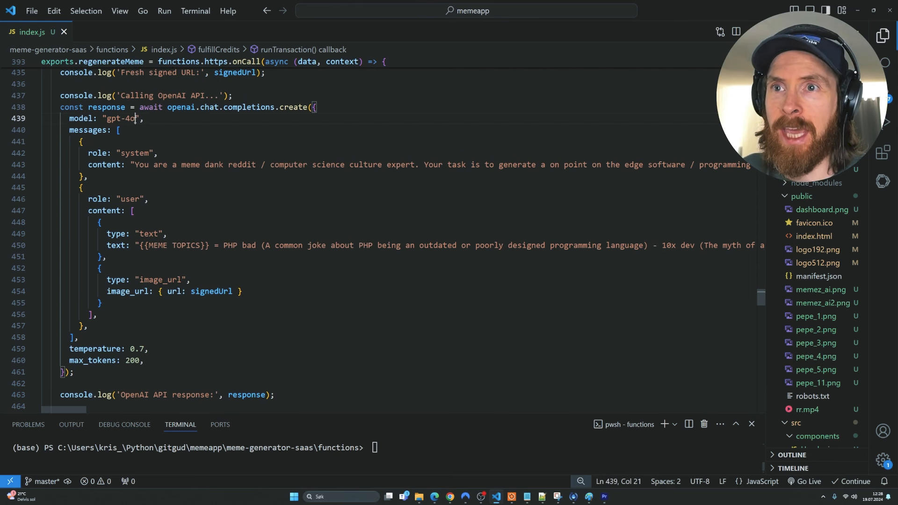
Change regenerateMeme's model to gpt-4o-mini and run 'firebase deploy --only functions'.
text(-mini)
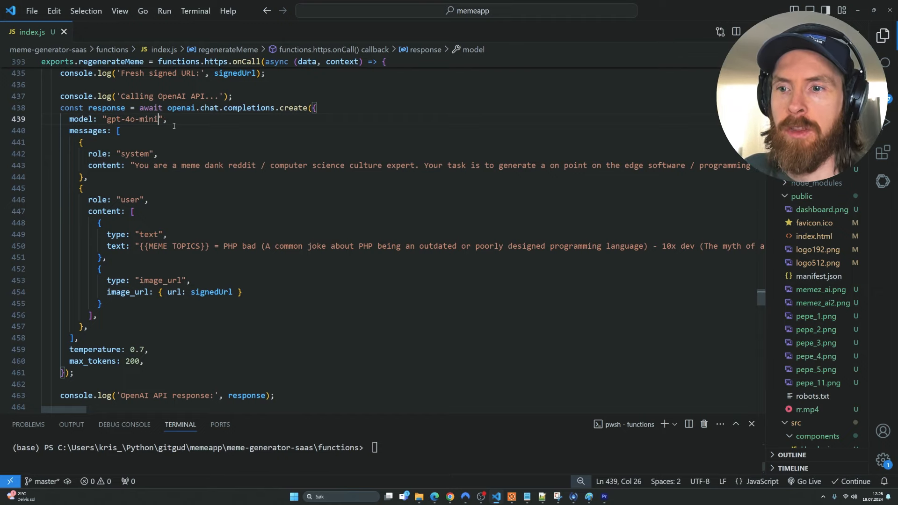
text(firebase deploy --only functions)
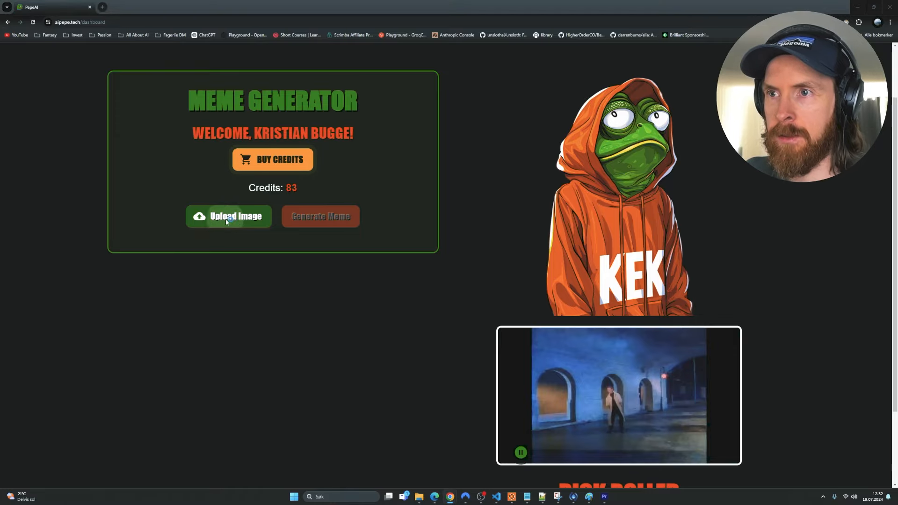
Upload the thumbs-up boy photo, generate a meme, and scroll to the result.
click(228, 216)
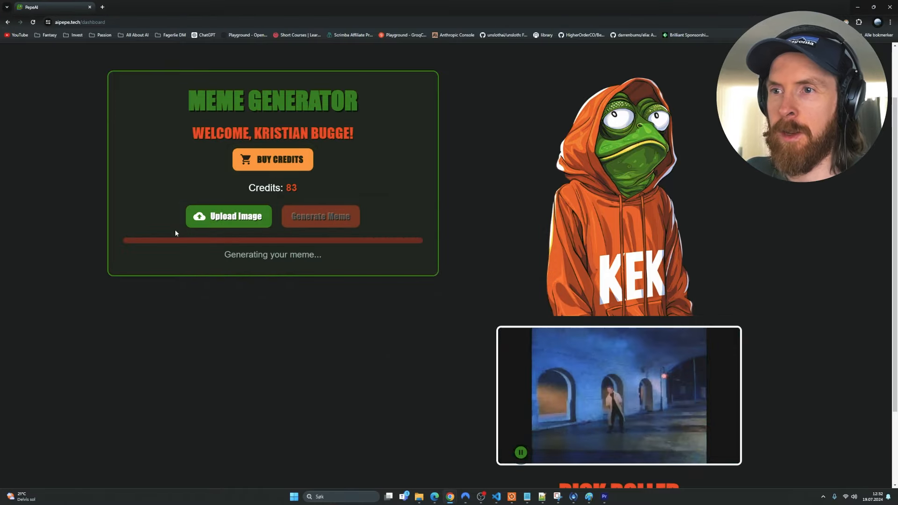
click(228, 216)
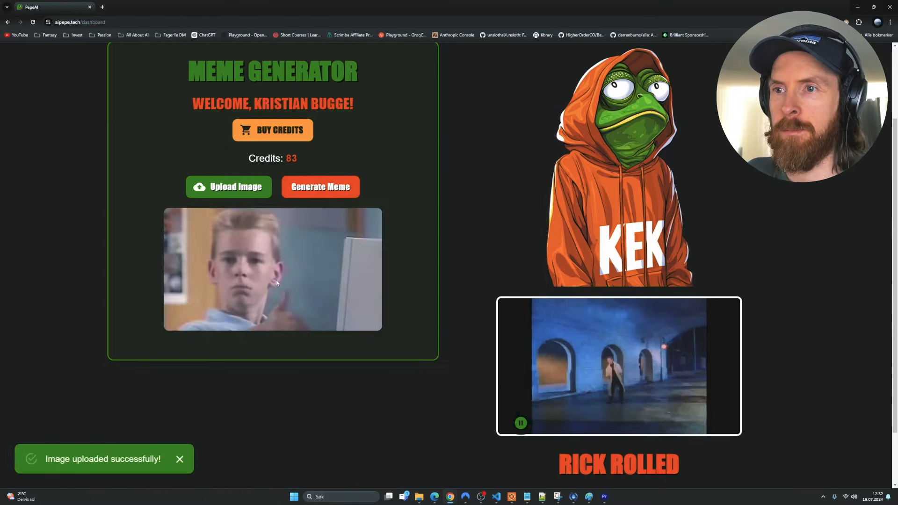
click(320, 187)
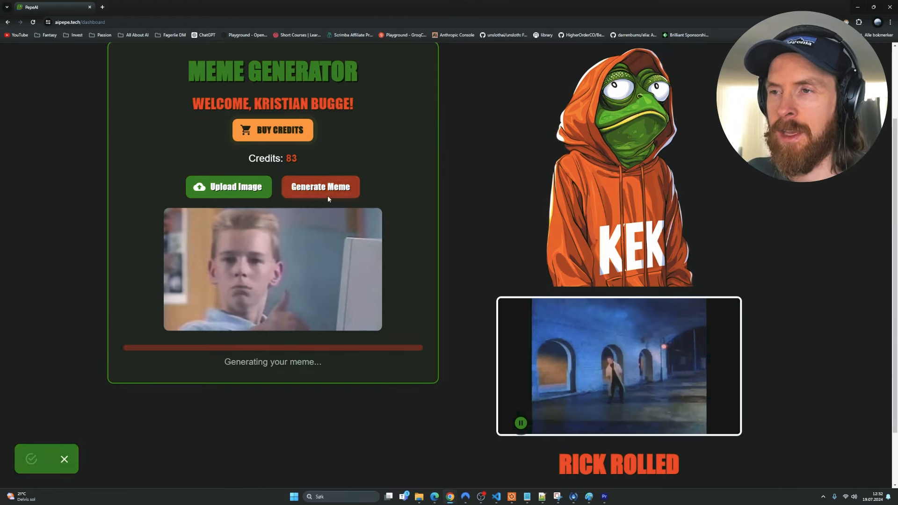
click(320, 187)
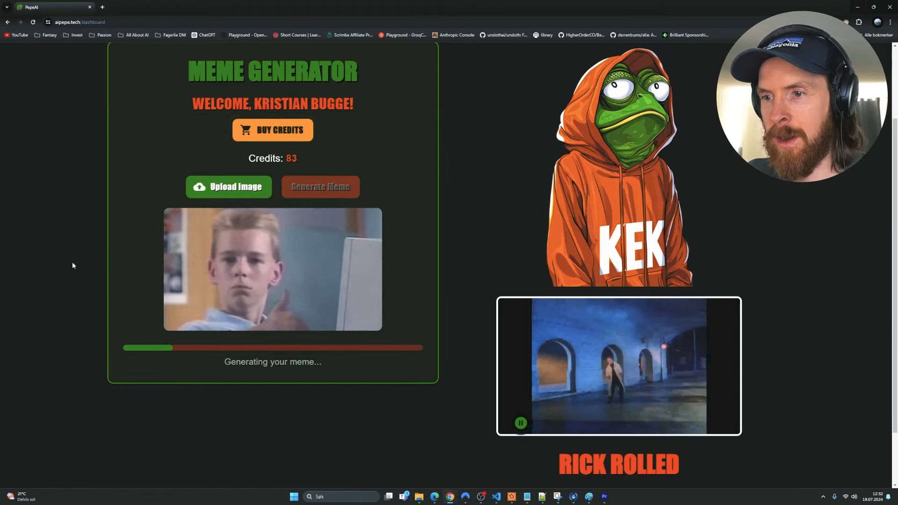
scroll(down, 3)
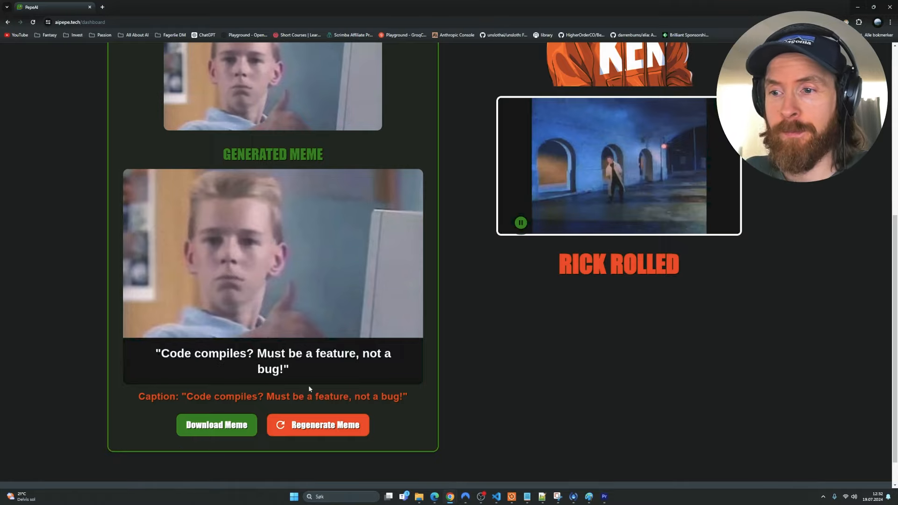
Regenerate captions until 'Works on my machine, good luck deploying!', then open Claude's tab.
click(318, 424)
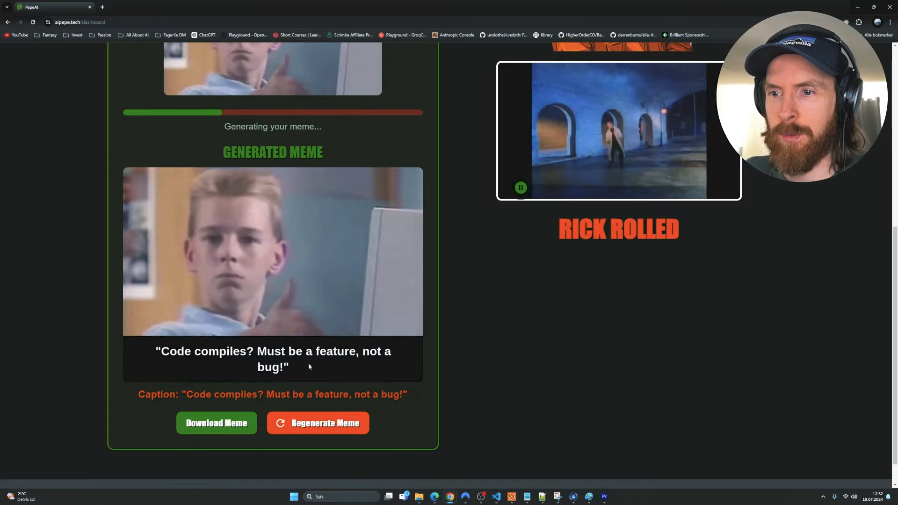
click(317, 423)
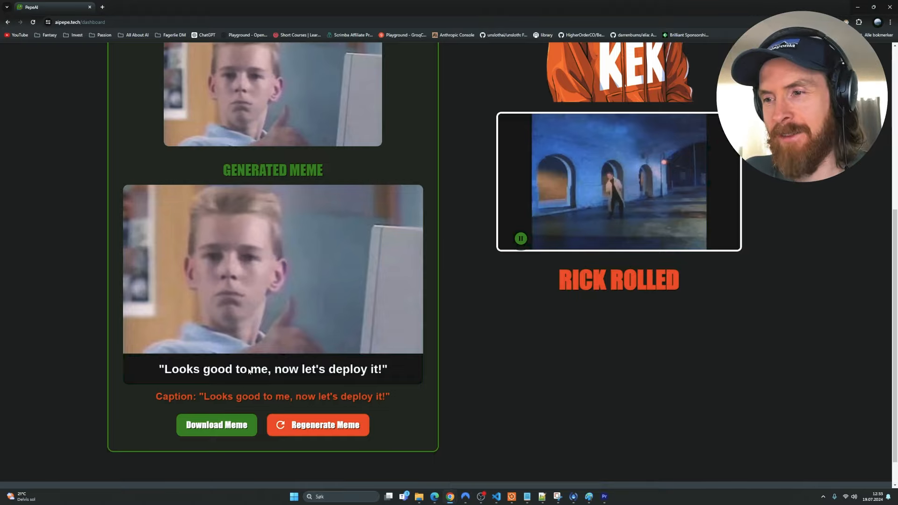
click(317, 424)
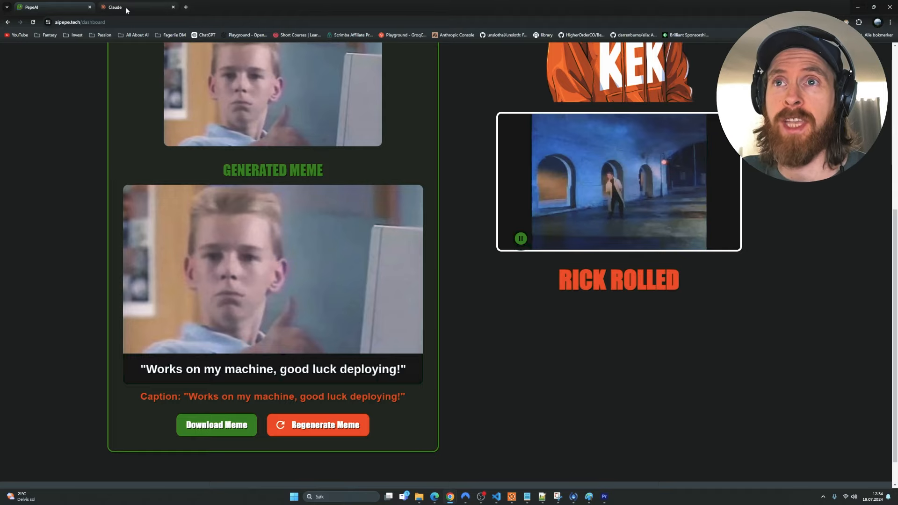
click(114, 7)
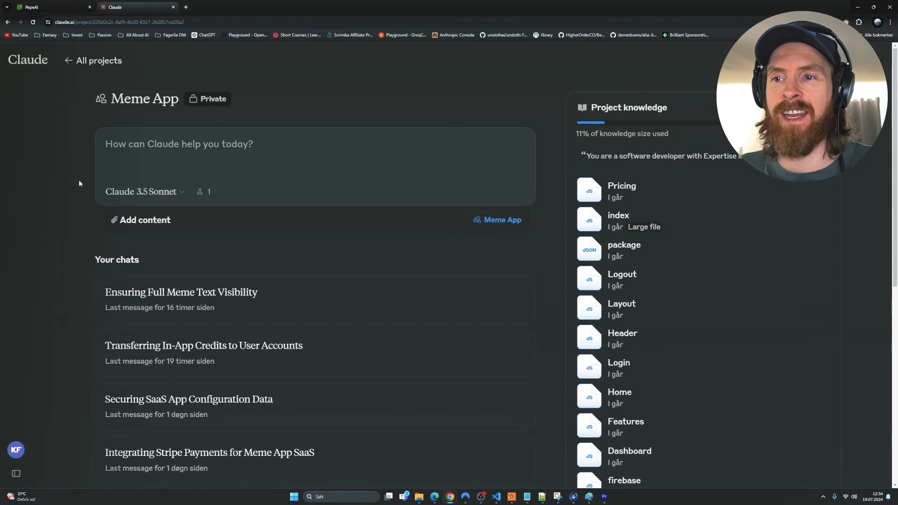